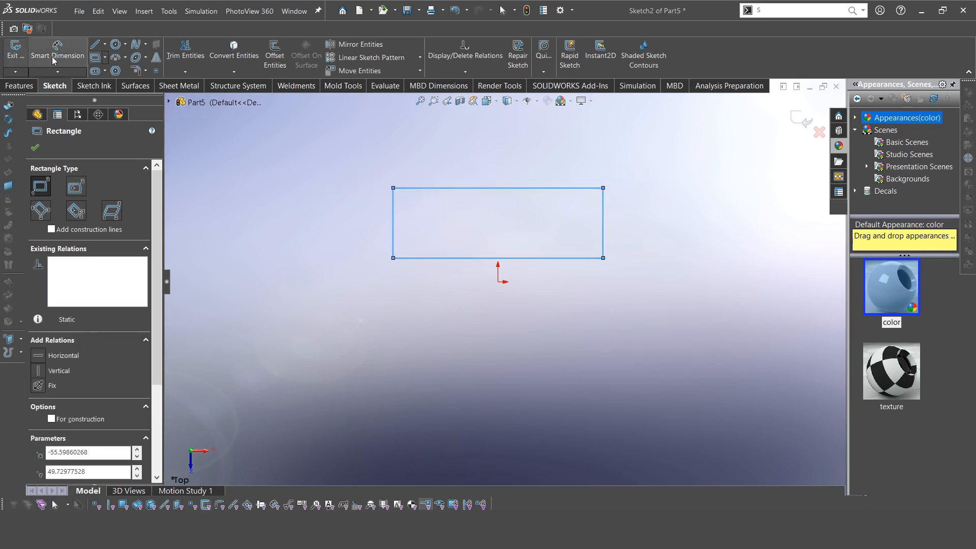
Dimension the rectangle 400 × 150 and set its bottom edge 2 mm from the origin
click(498, 187)
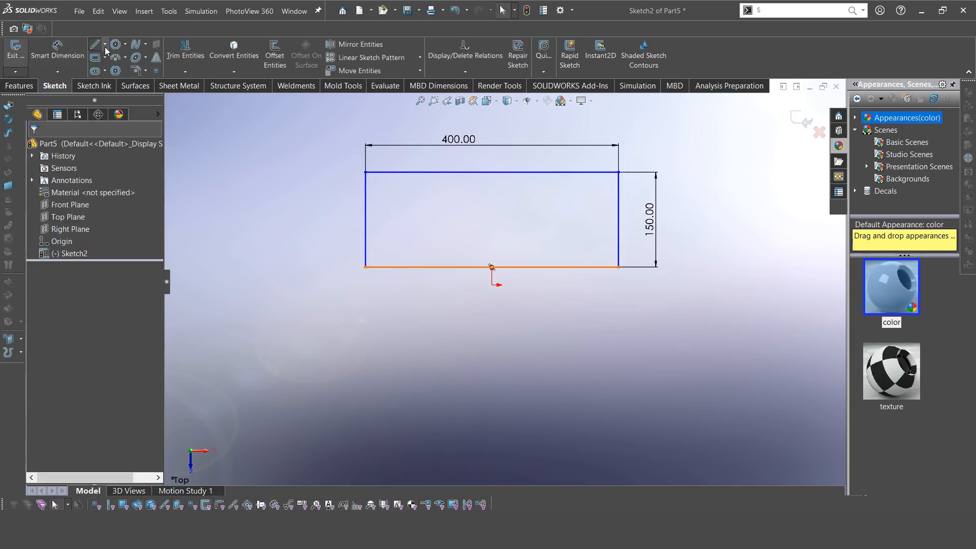
click(491, 265)
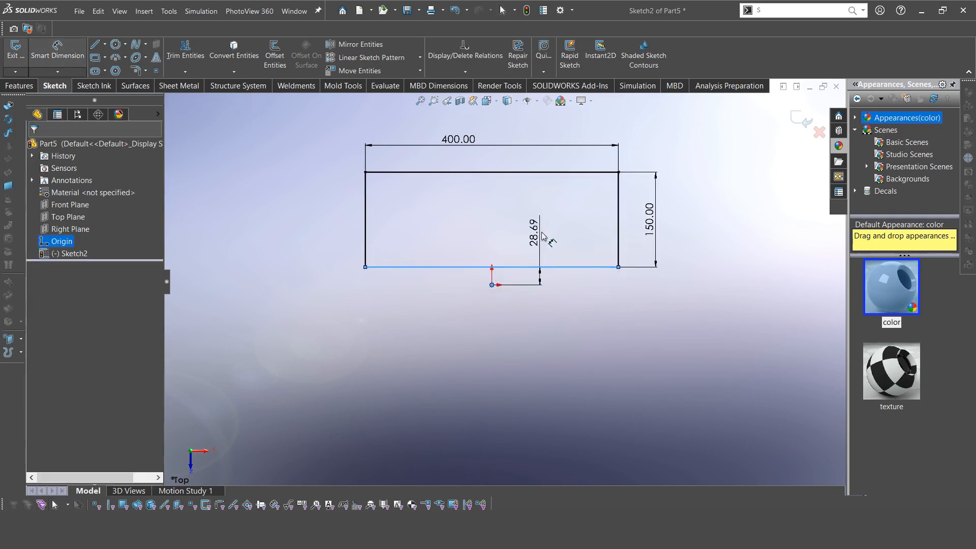
double_click(534, 235)
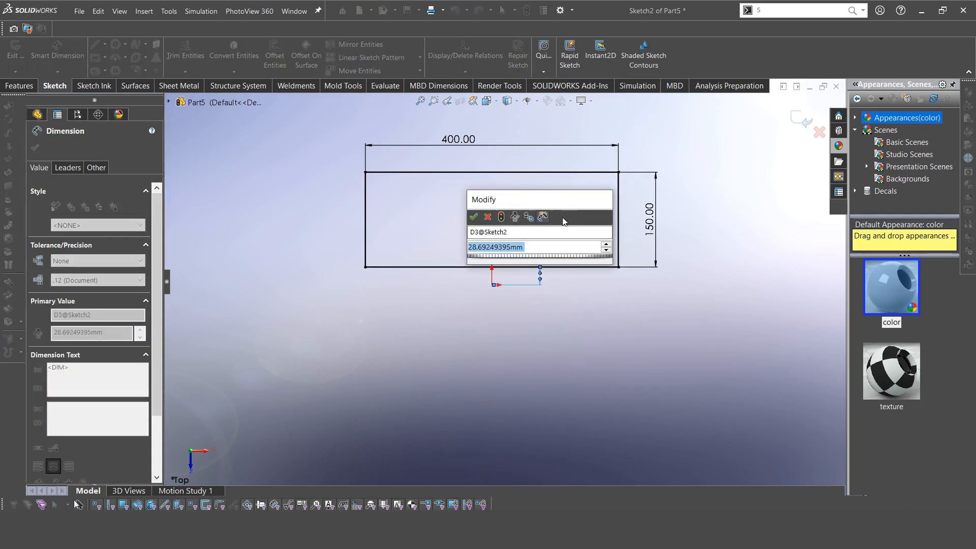
click(474, 216)
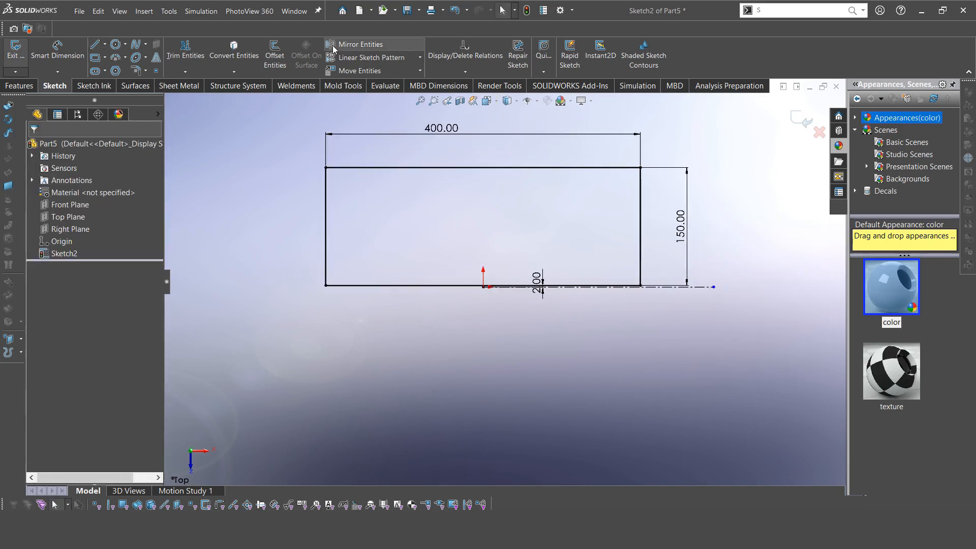
Mirror the rectangle about the centerline and sketch an inner rectangle inside the outline
click(360, 43)
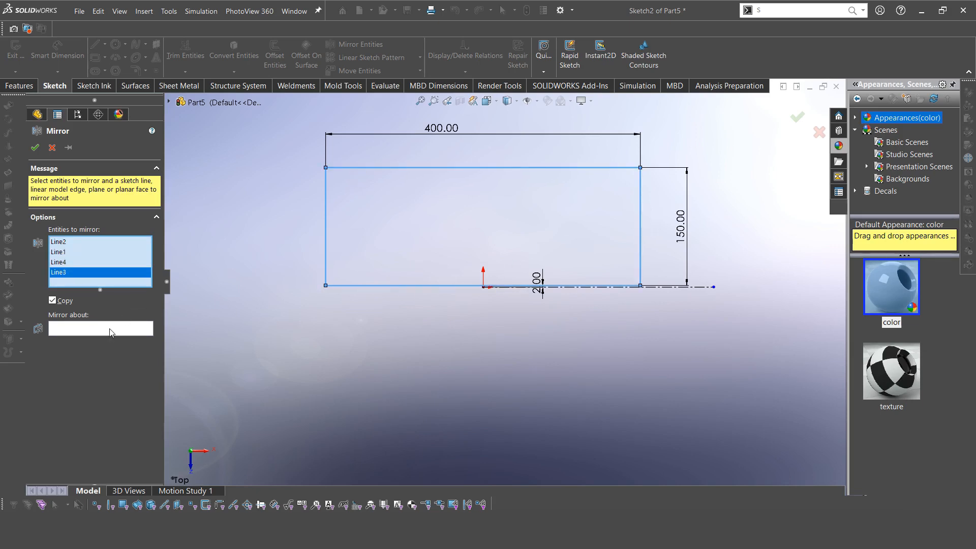
click(482, 287)
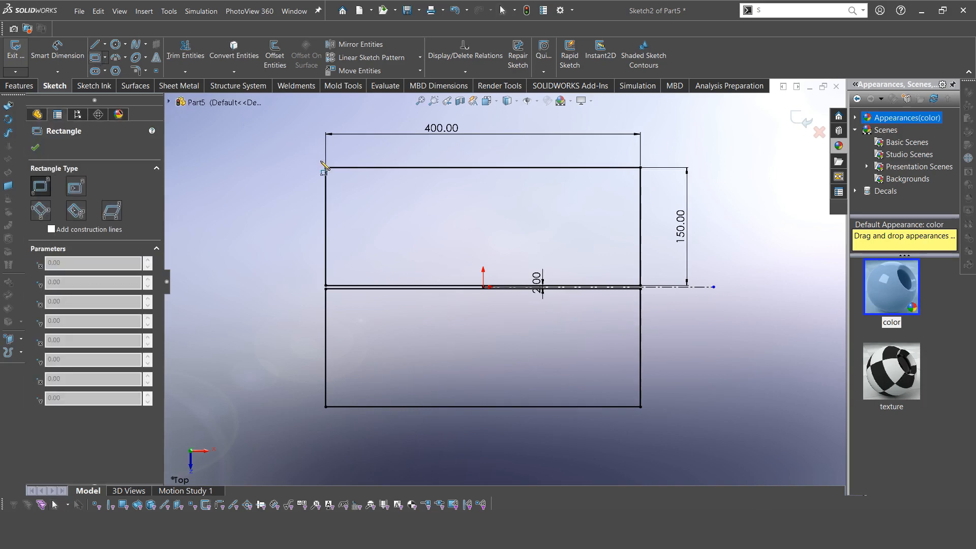
drag(323, 166, 650, 423)
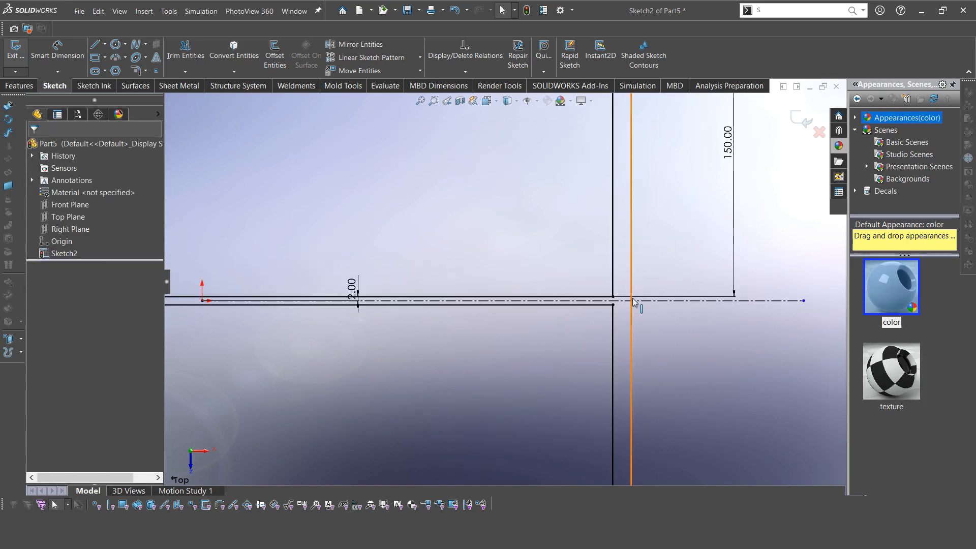
Dimension the outer walls and the dividing wall to 4 mm thickness
click(614, 299)
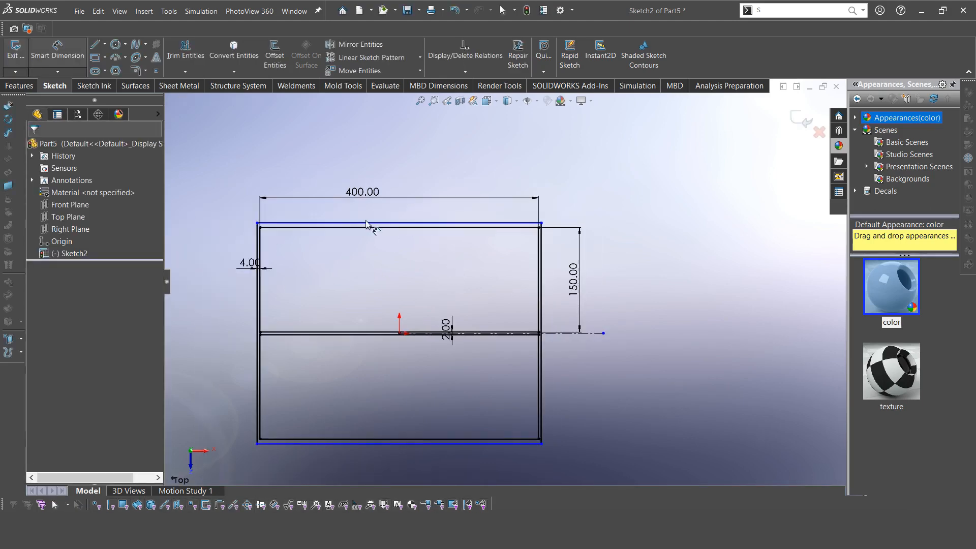
click(364, 224)
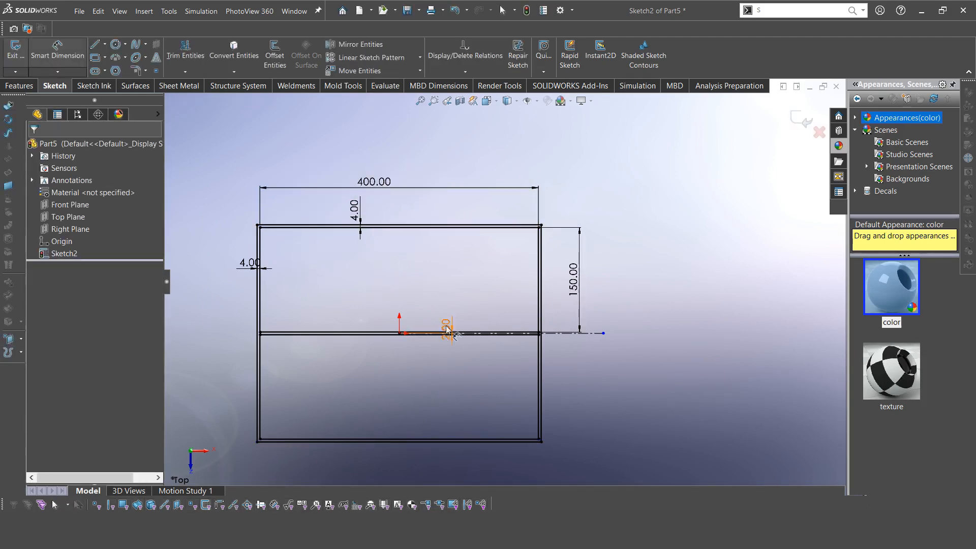
click(436, 333)
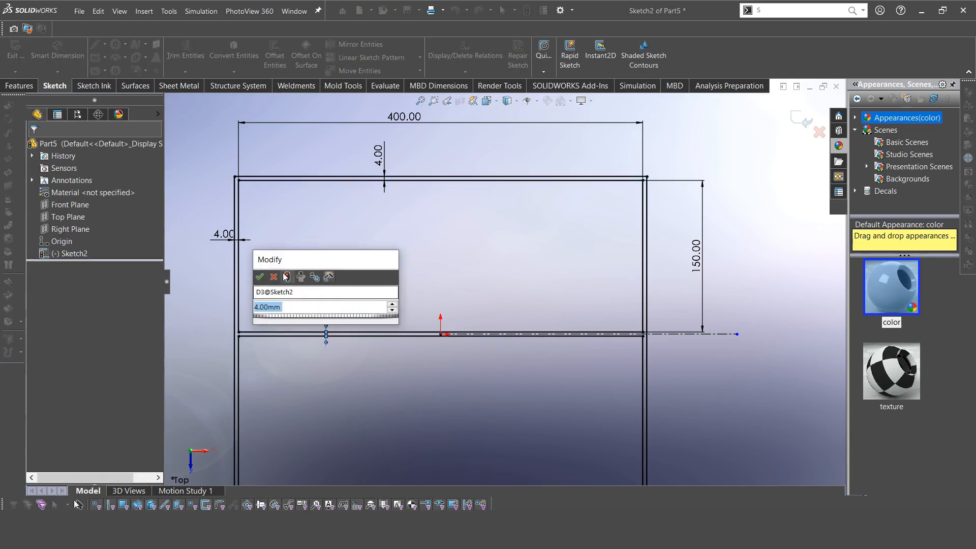
click(260, 276)
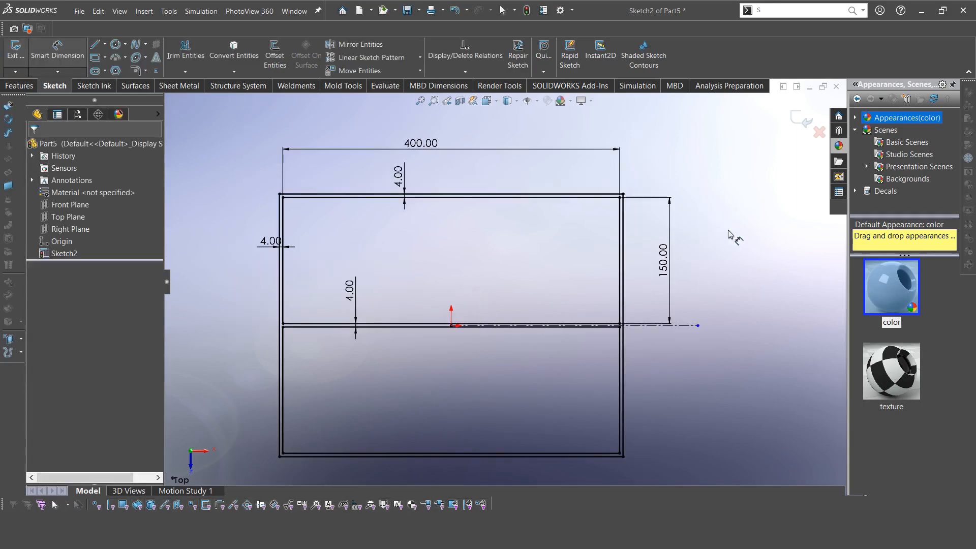
click(20, 55)
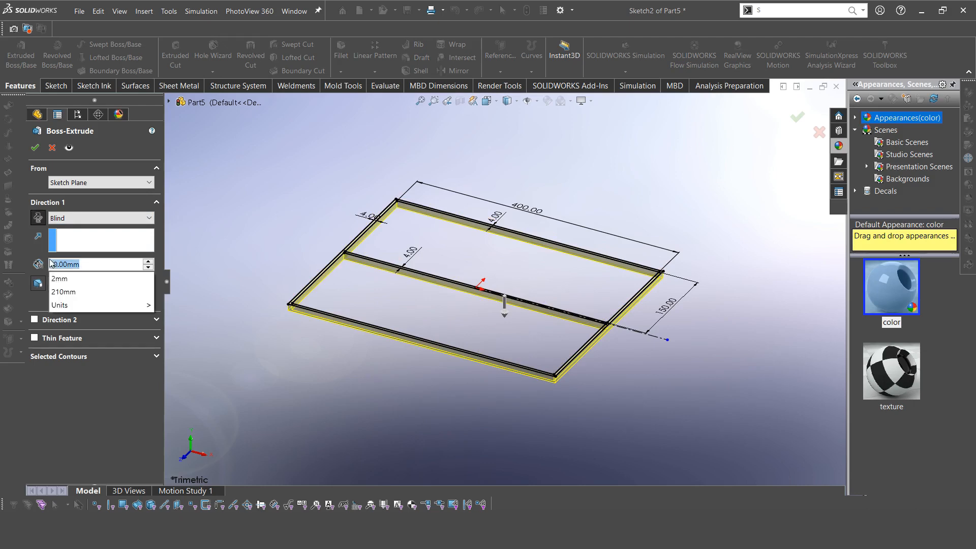
Extrude the wall sketch 200 mm with a second direction of 30 mm, then look into the cavities
text(200mm)
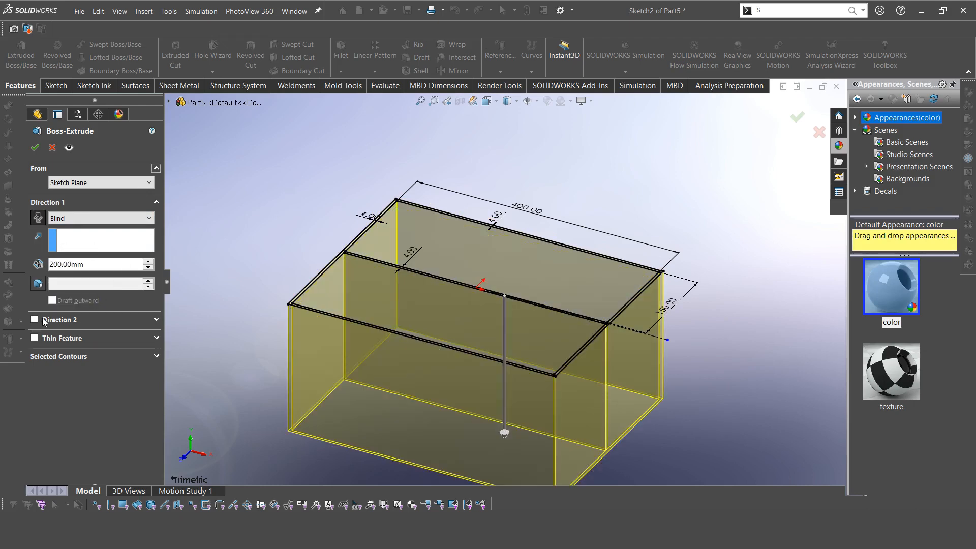
click(34, 319)
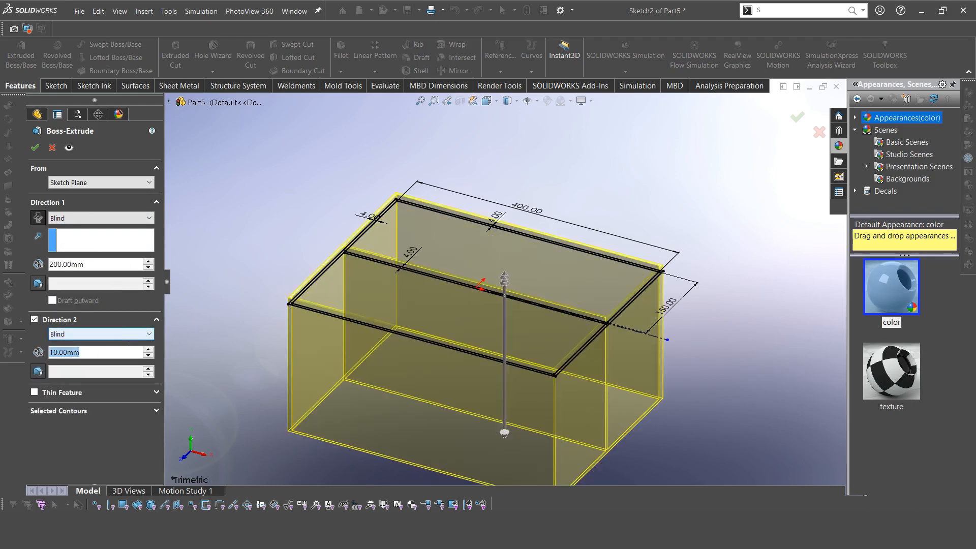
text(30.00mm)
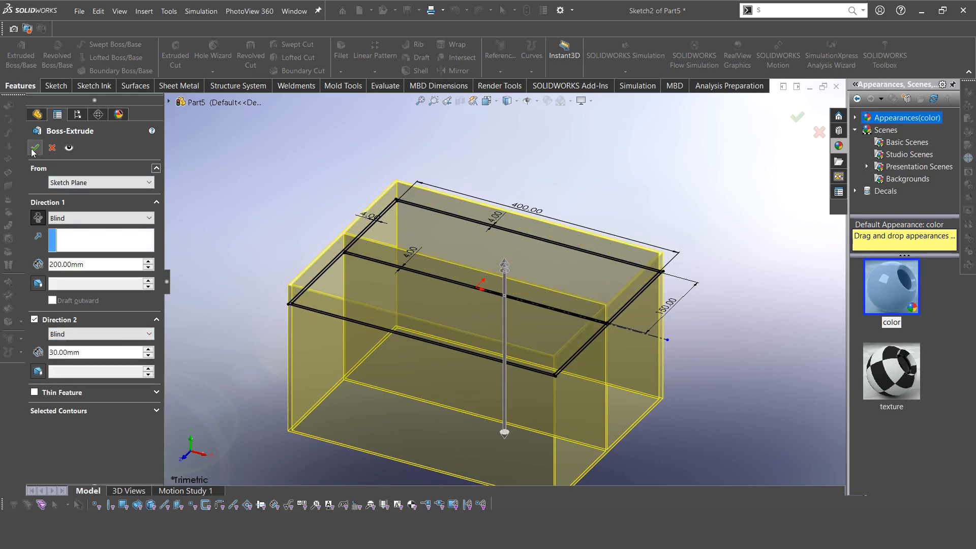
click(35, 149)
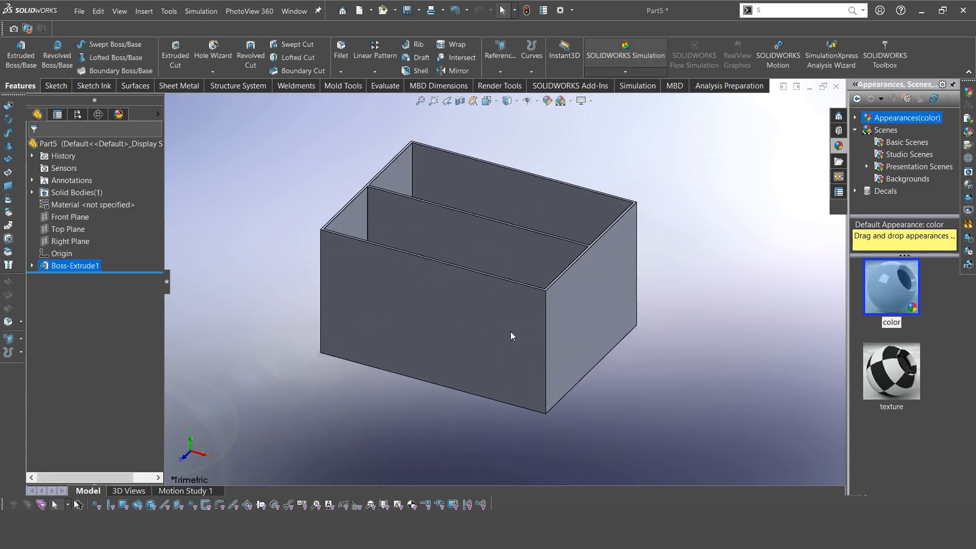
drag(510, 337, 516, 317)
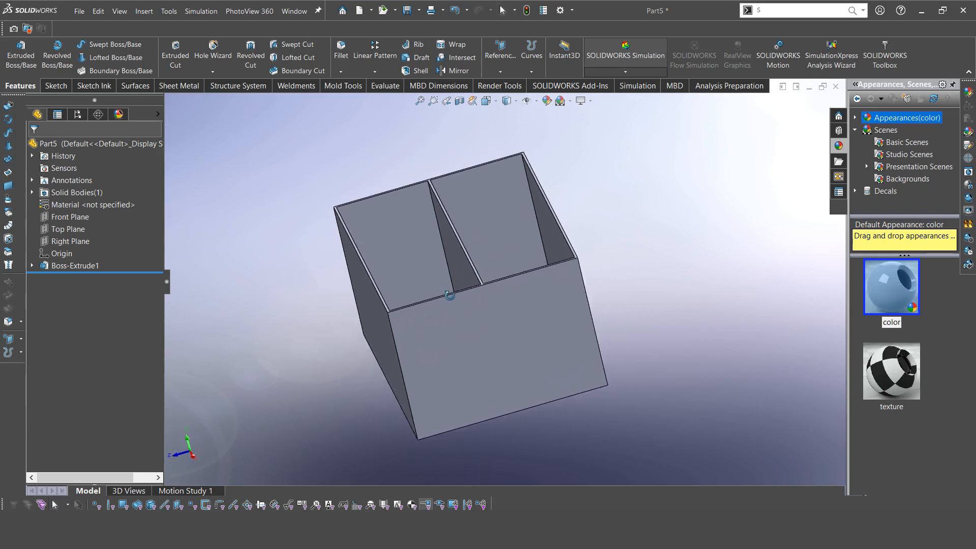
scroll(up, 3)
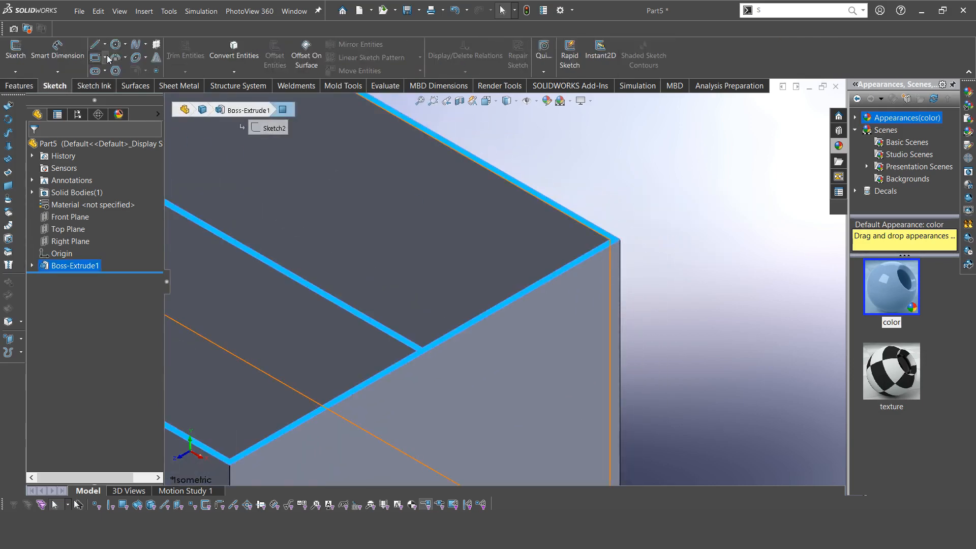
Draw lines on the box top past its corners, dismiss the over-define warning and set the line length
click(94, 42)
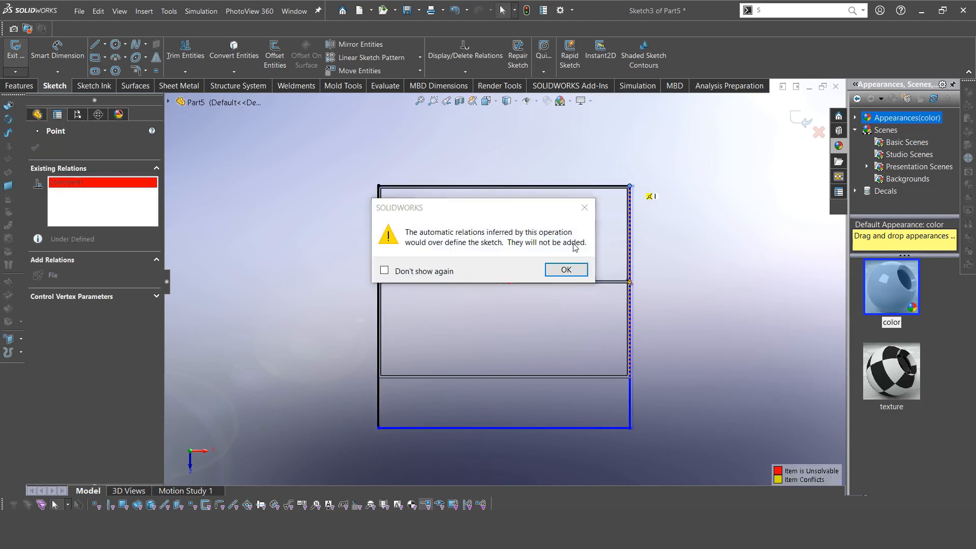
click(566, 268)
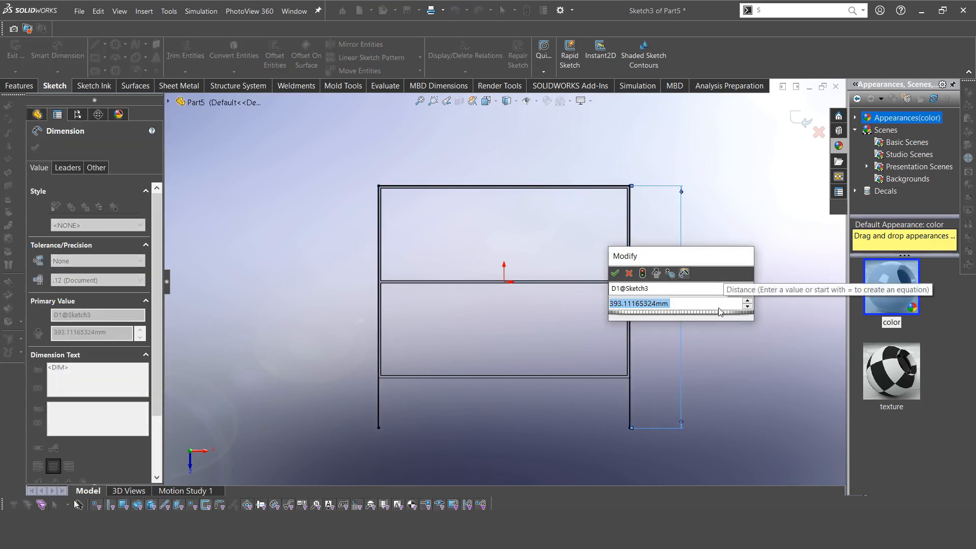
click(615, 274)
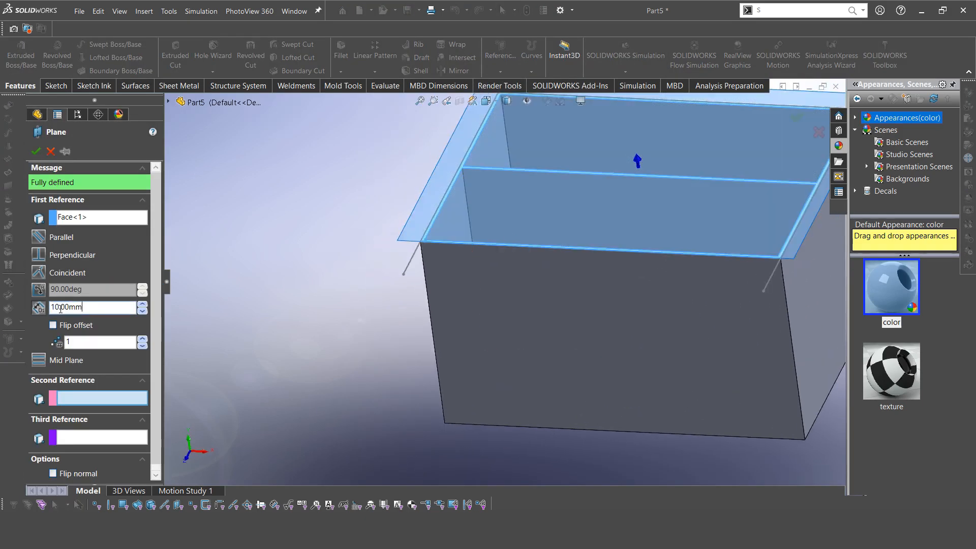
Offset Plane1 40 mm above the rim, sketch the handle outline 40 mm outside the box with horizontal end points
text(40.00mm)
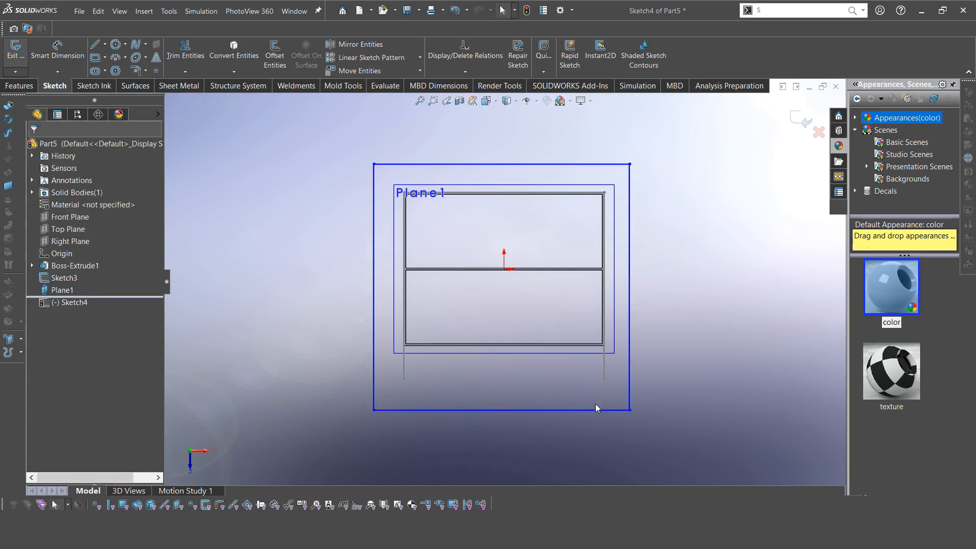
click(65, 277)
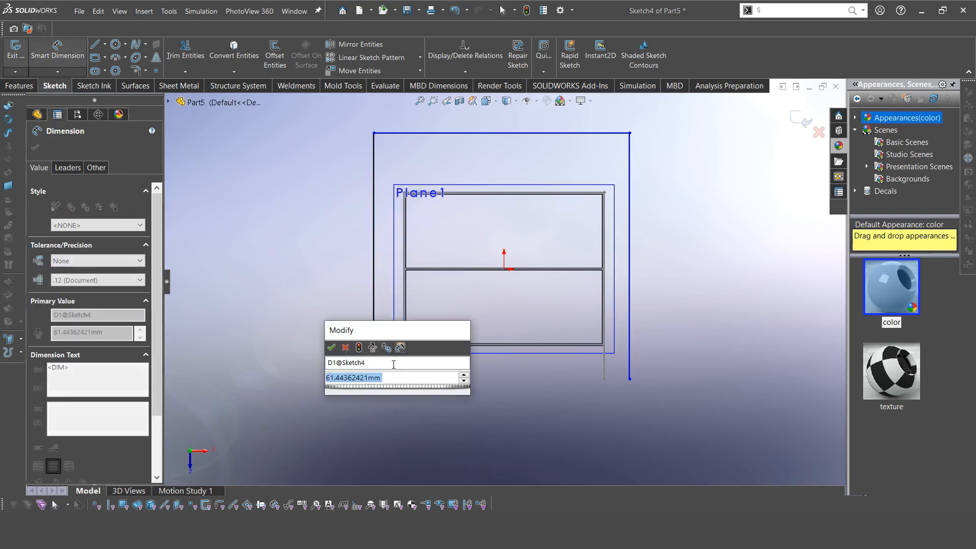
click(331, 347)
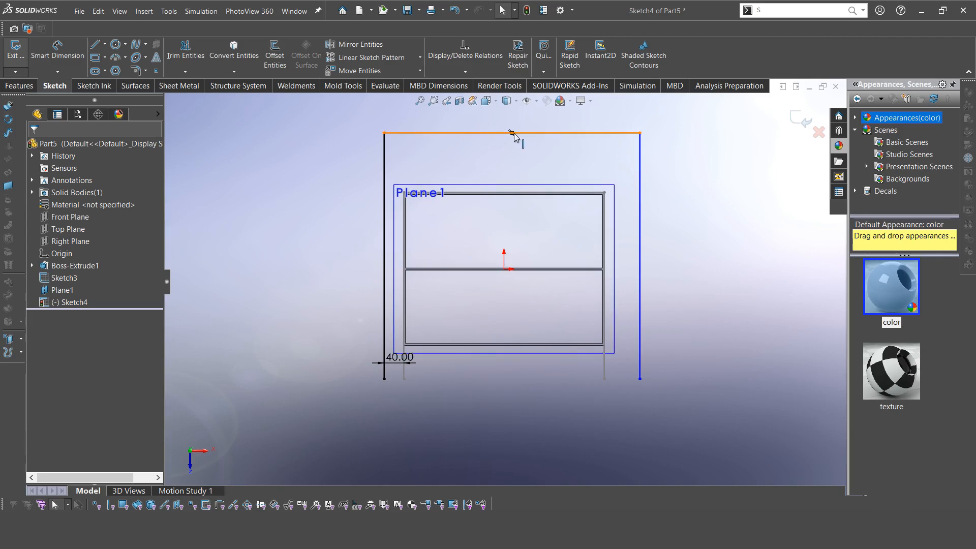
click(512, 133)
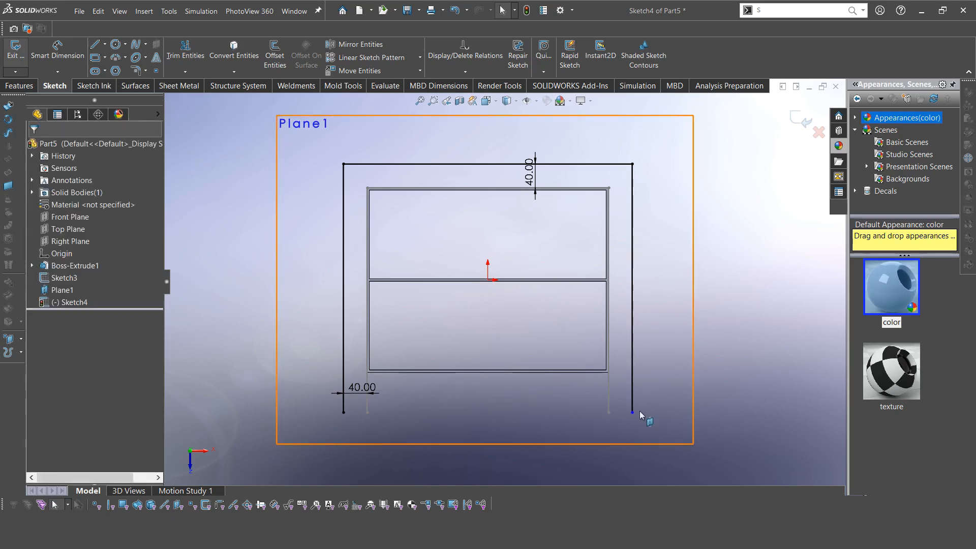
click(632, 412)
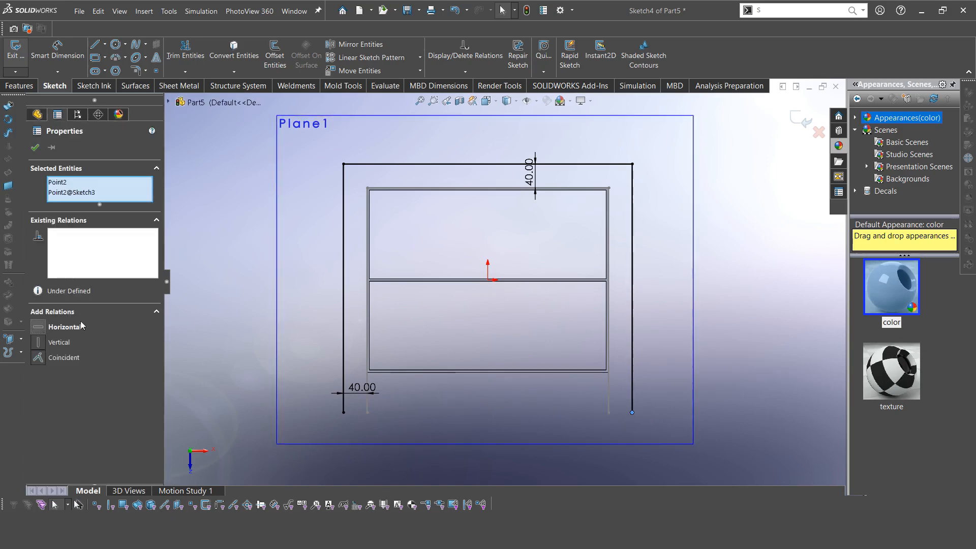
click(632, 412)
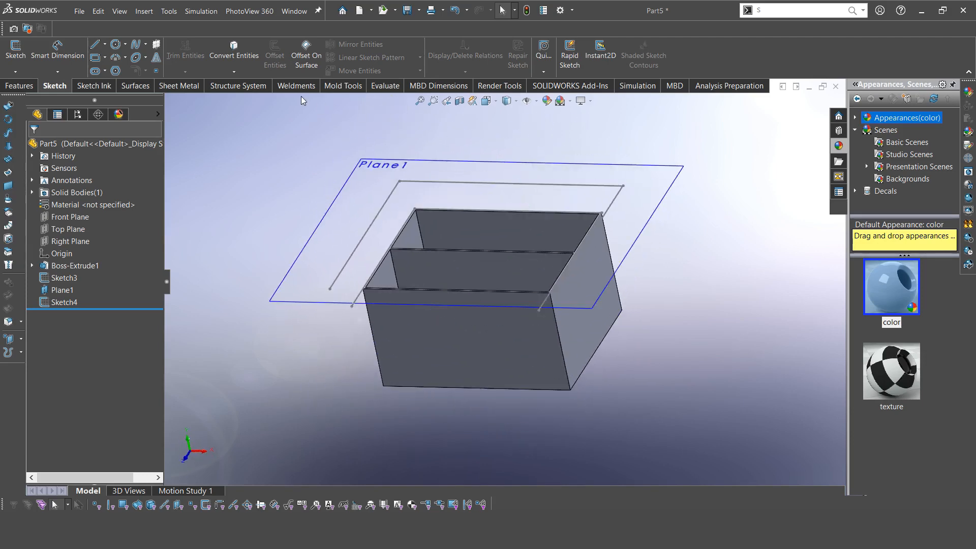
Create a 4 mm sheet-metal Lofted-Bend between Sketch3 and Sketch4 to form the flared lip
click(179, 85)
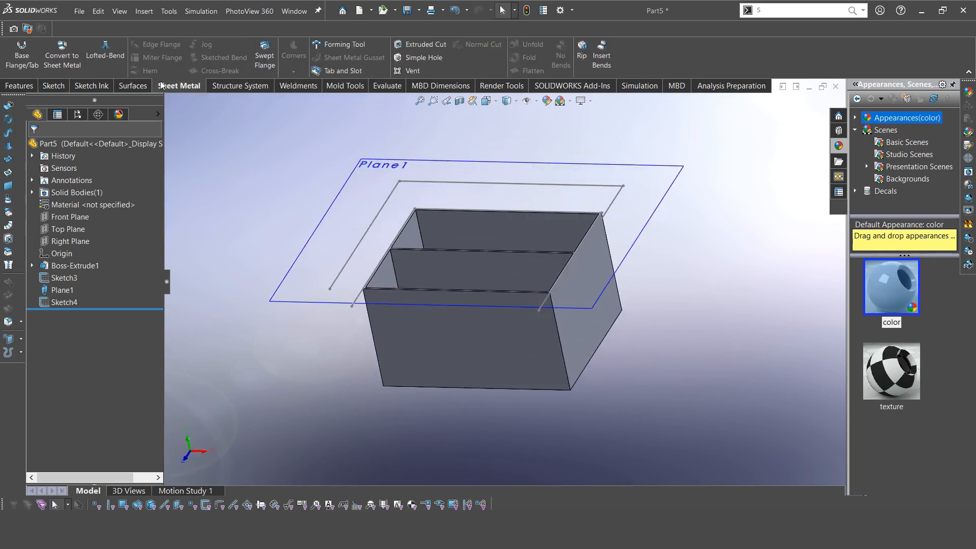
click(104, 55)
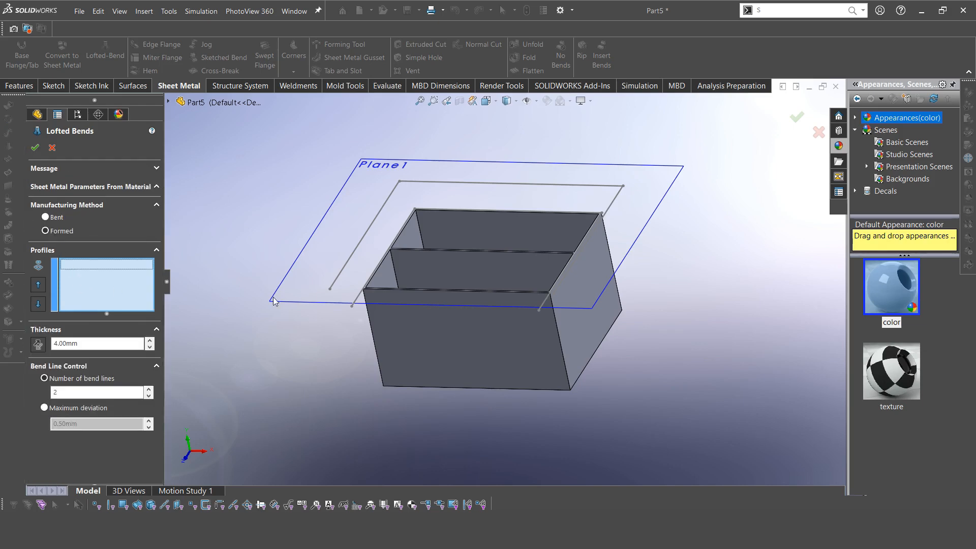
click(46, 231)
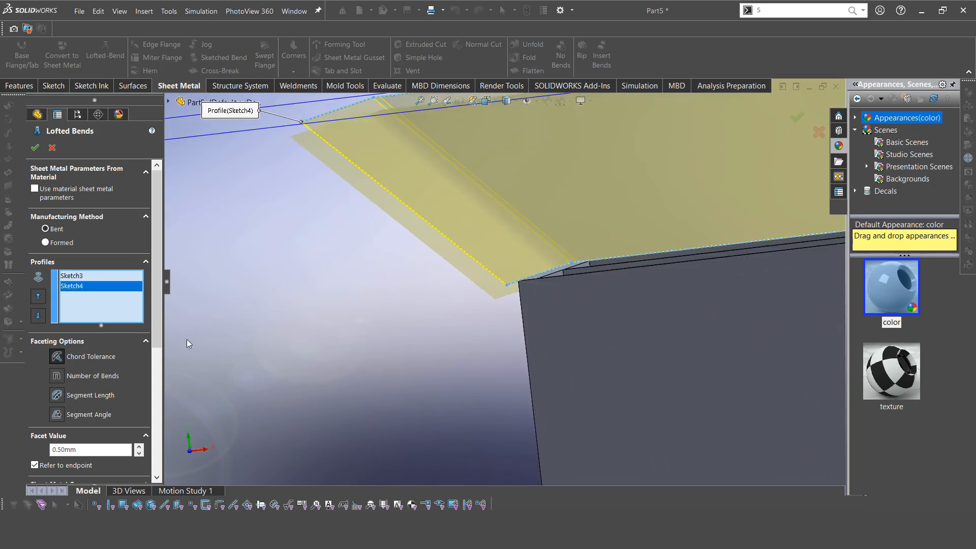
scroll(down, 3)
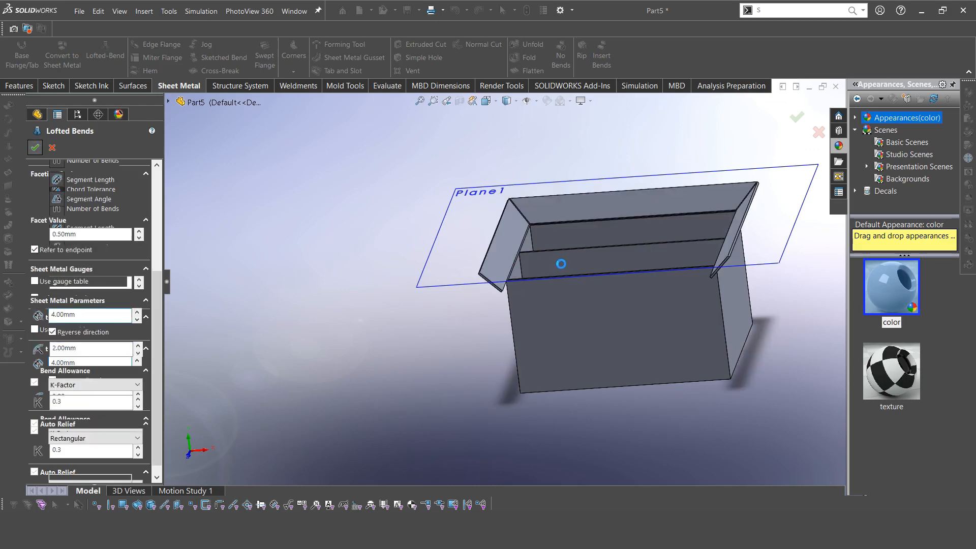
click(35, 147)
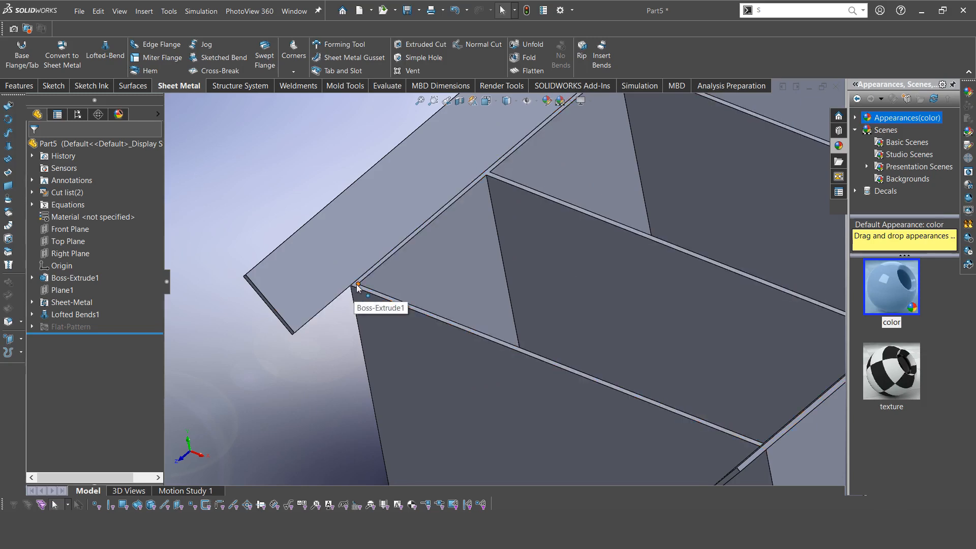
Extrude Sketch9 as a 4 mm merged strip along the front edge and view the box isometrically
click(358, 287)
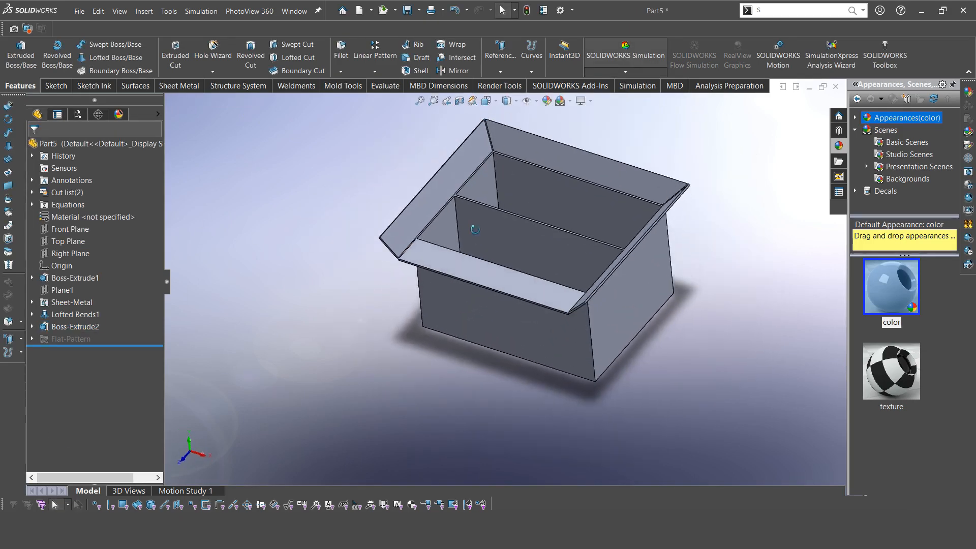
click(485, 101)
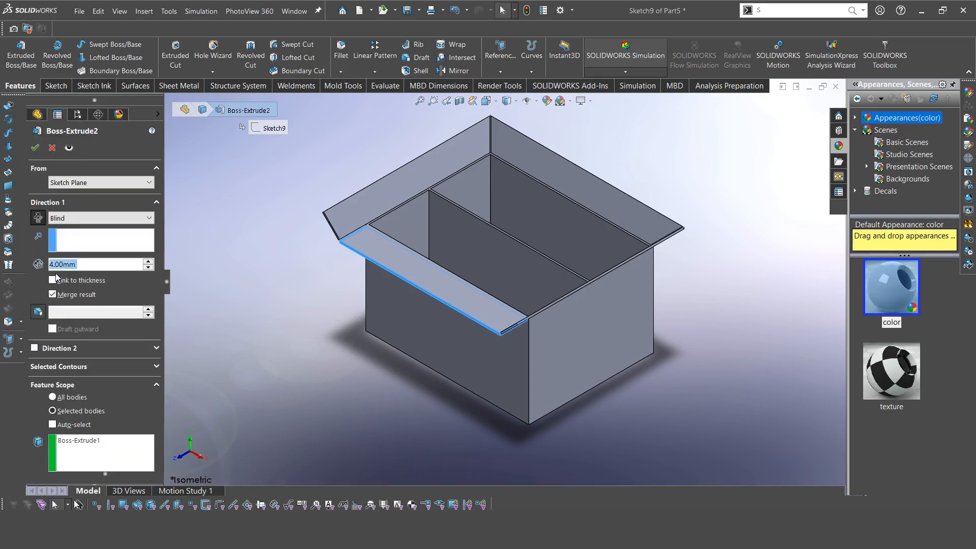
click(34, 148)
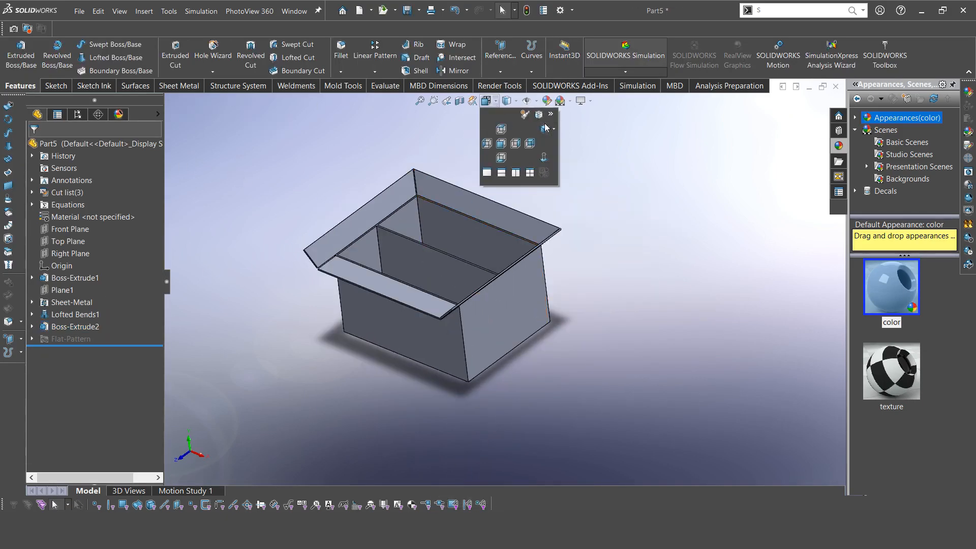
click(295, 85)
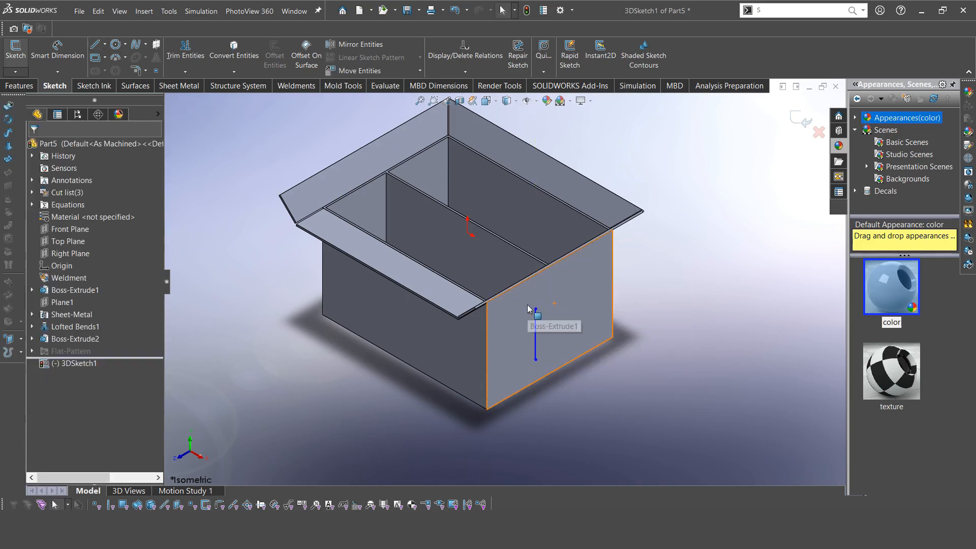
Sketch the handle frame outline on the side wall and dimension it 140 × 180 mm
click(96, 44)
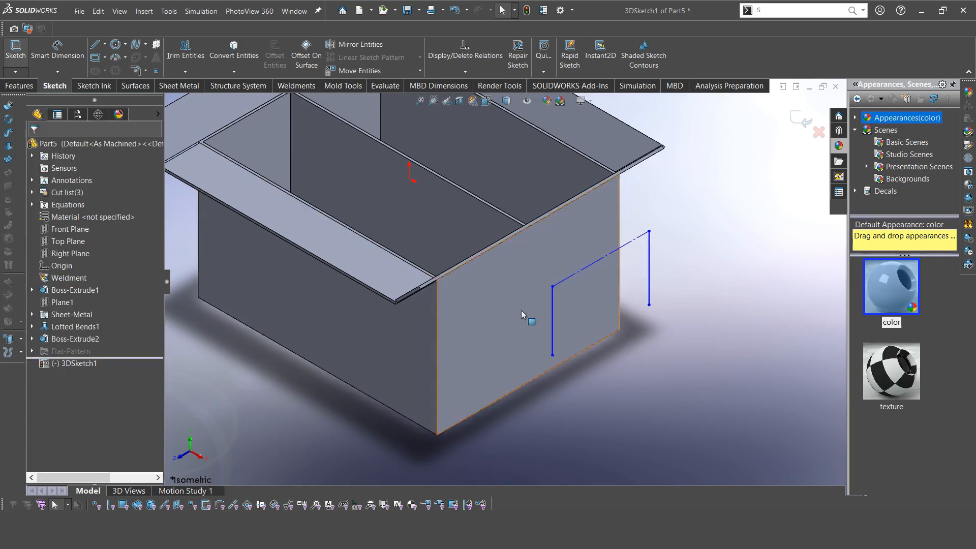
click(551, 353)
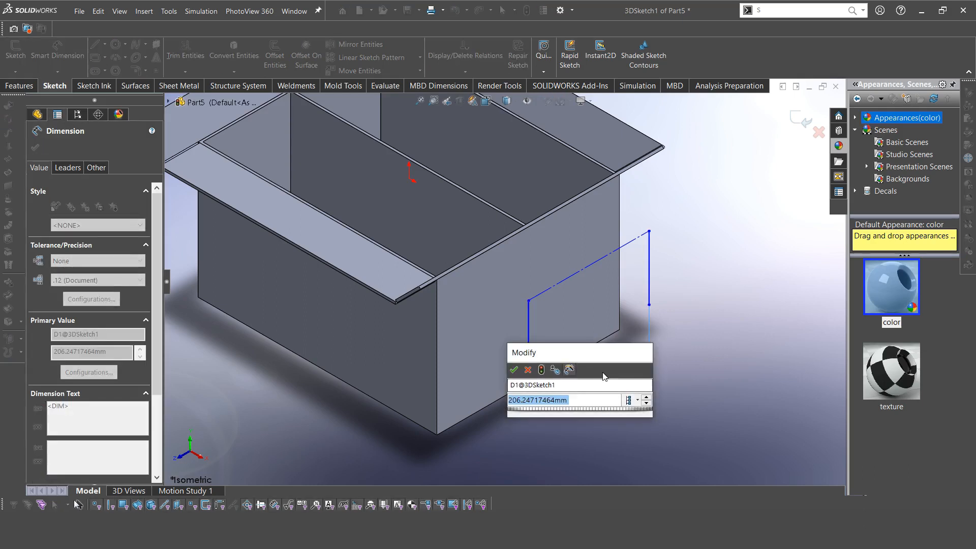
click(514, 370)
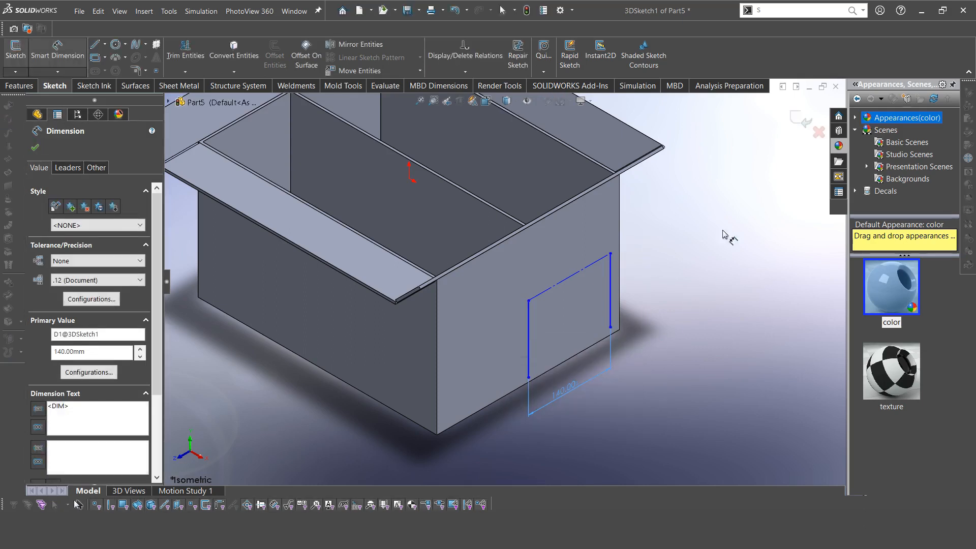
click(590, 268)
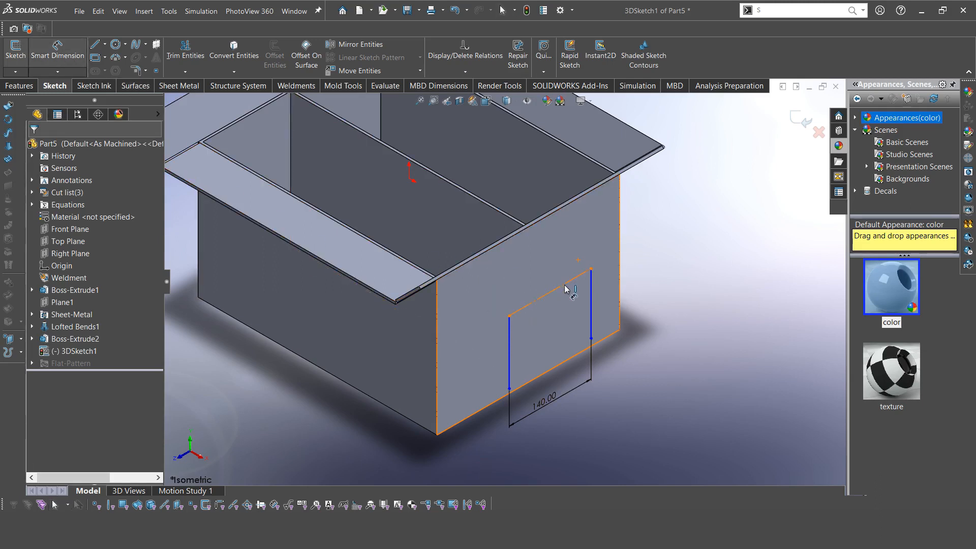
click(560, 287)
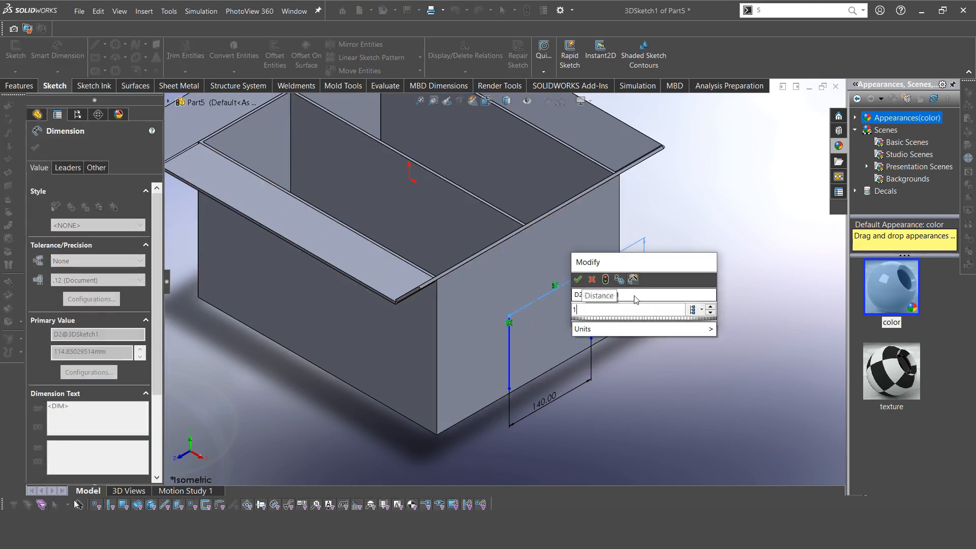
click(577, 279)
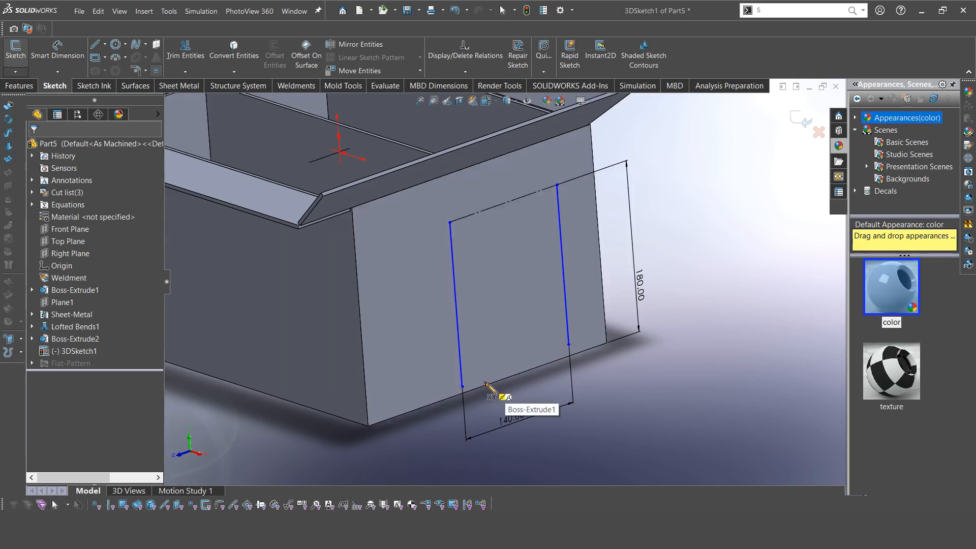
Add a 110 mm inner line from the outline's midpoint and make the two arm lines perpendicular
click(504, 193)
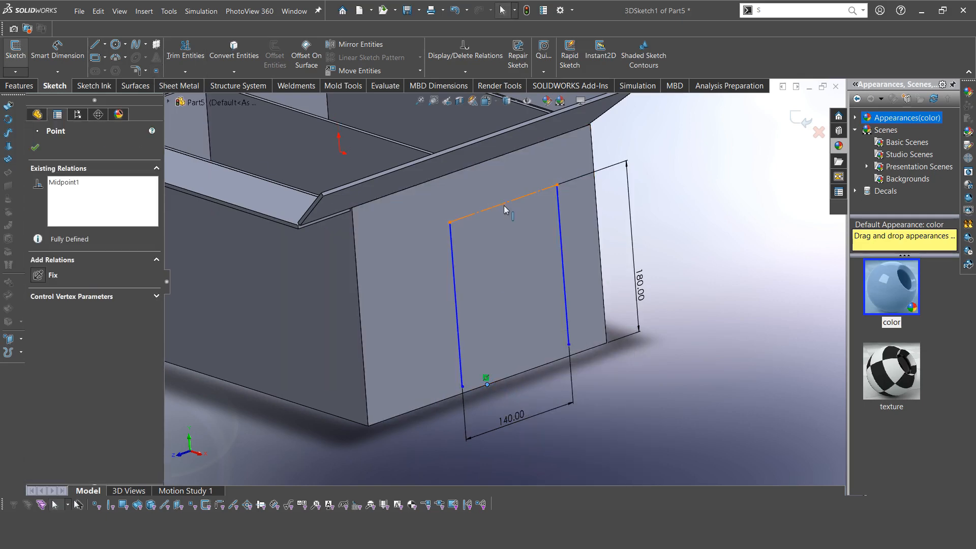
mouse_move(503, 205)
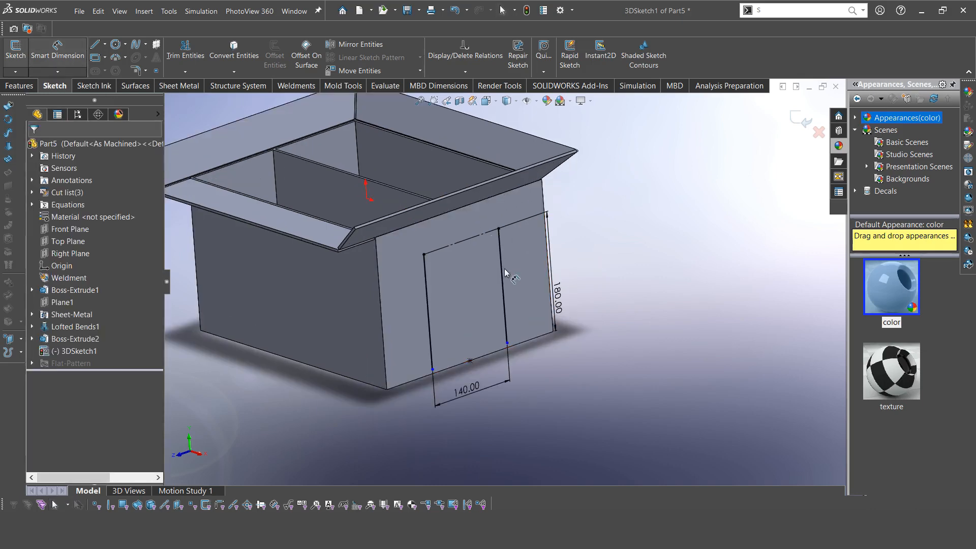
click(507, 287)
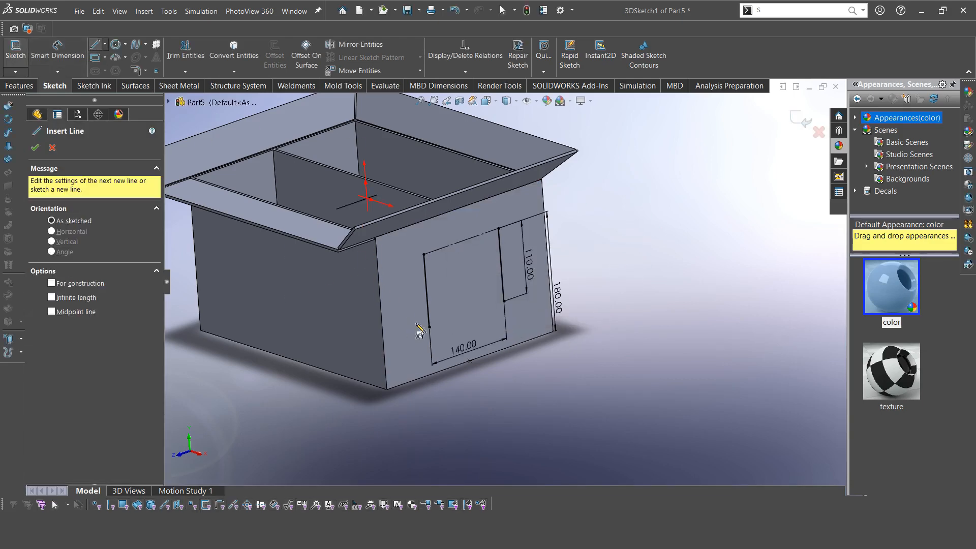
drag(426, 296, 501, 264)
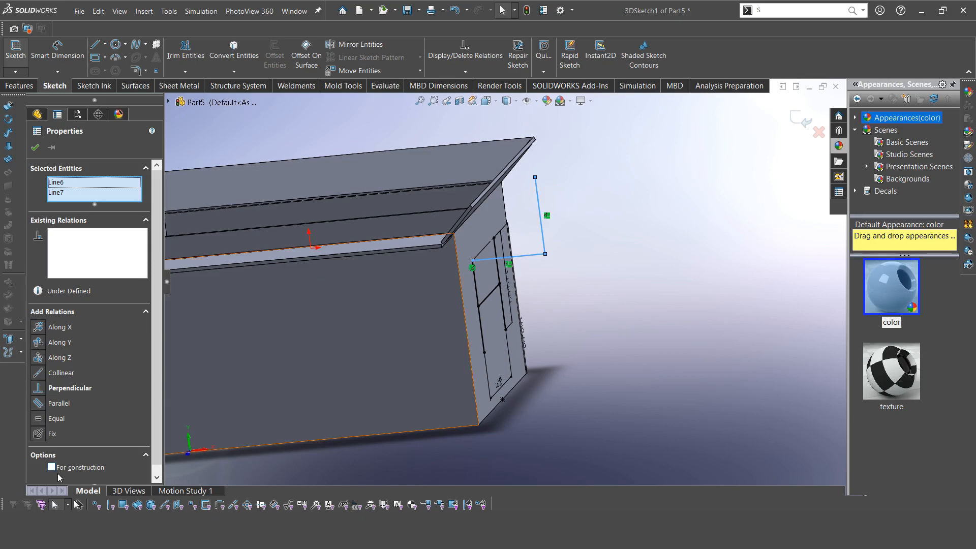
click(539, 246)
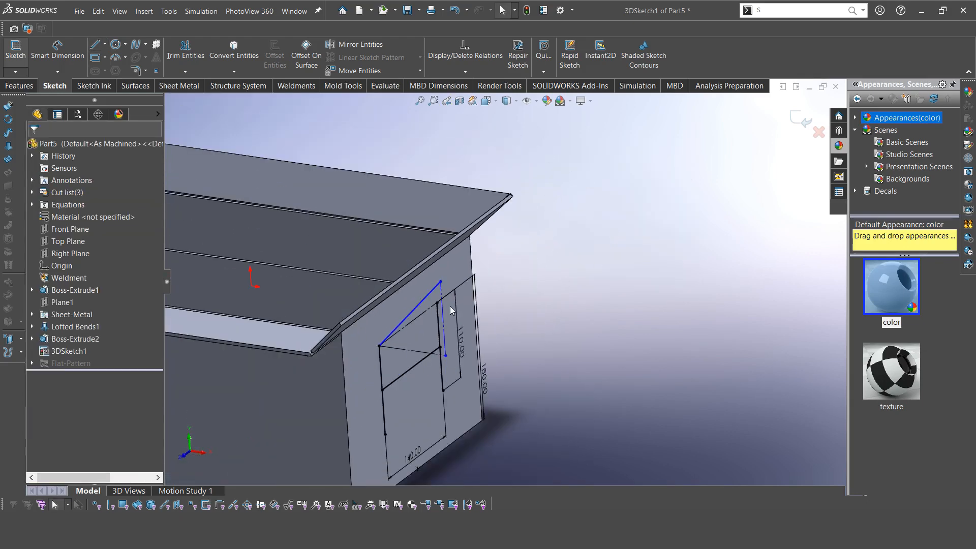
Draw the handle upright and dimension the arm to 90 mm and the upright to 480 mm
click(96, 44)
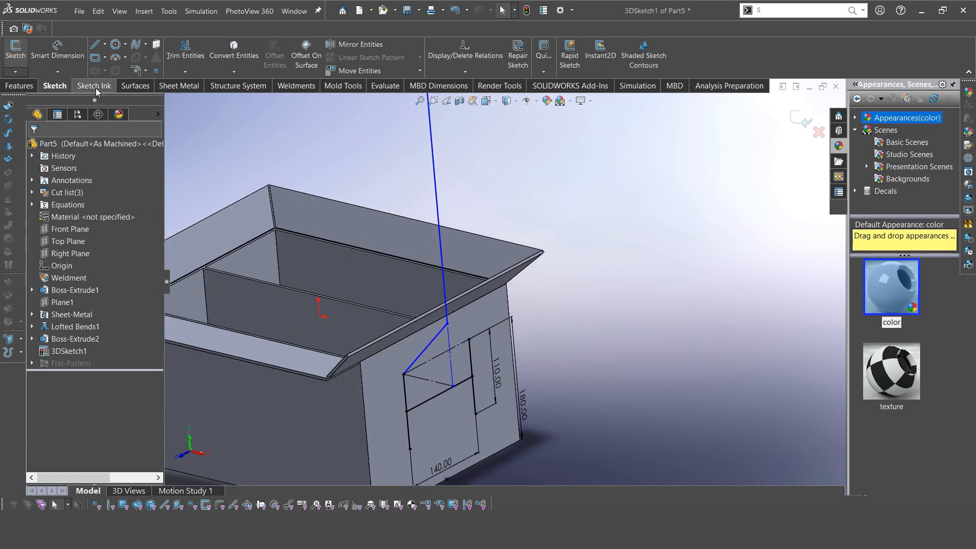
click(451, 386)
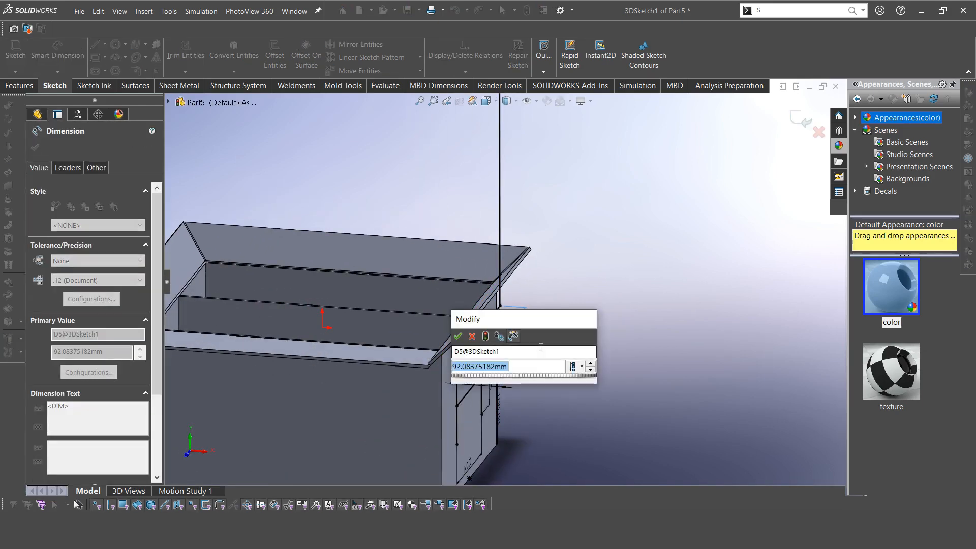
click(457, 336)
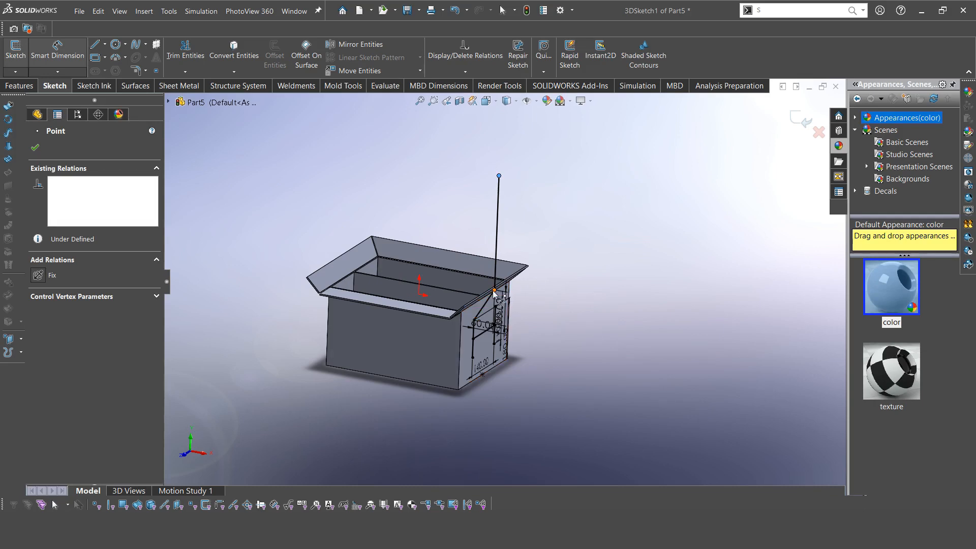
click(494, 292)
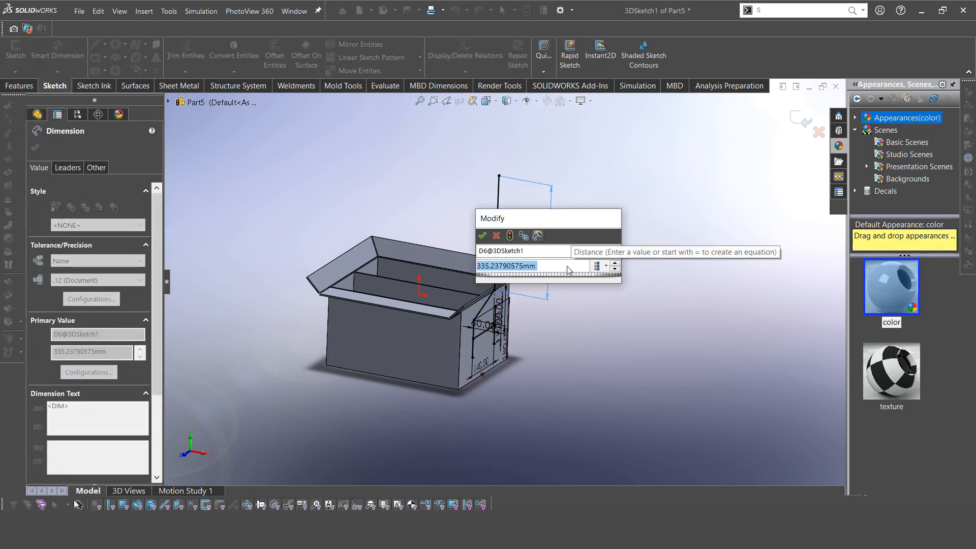
click(483, 236)
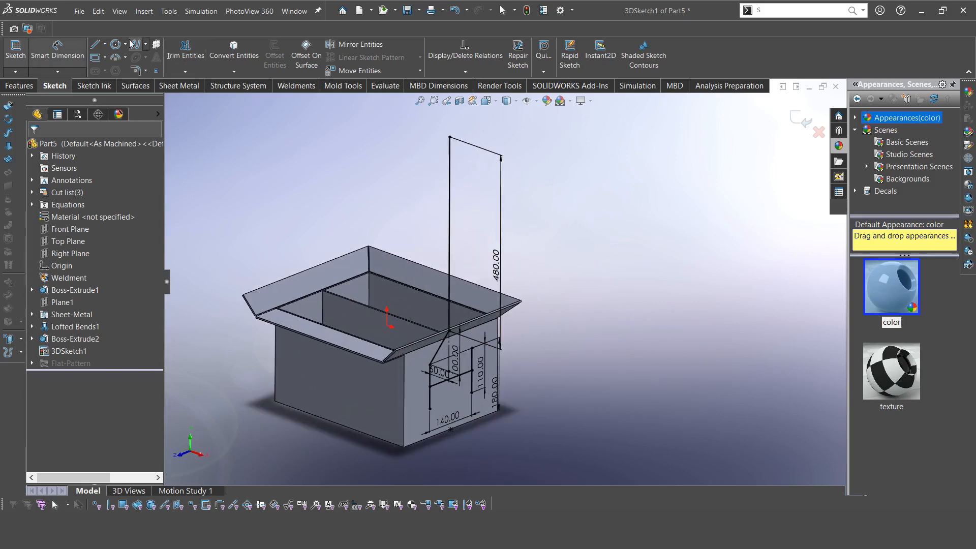
Draw the horizontal crossbar line from the upright's top above the box
click(95, 44)
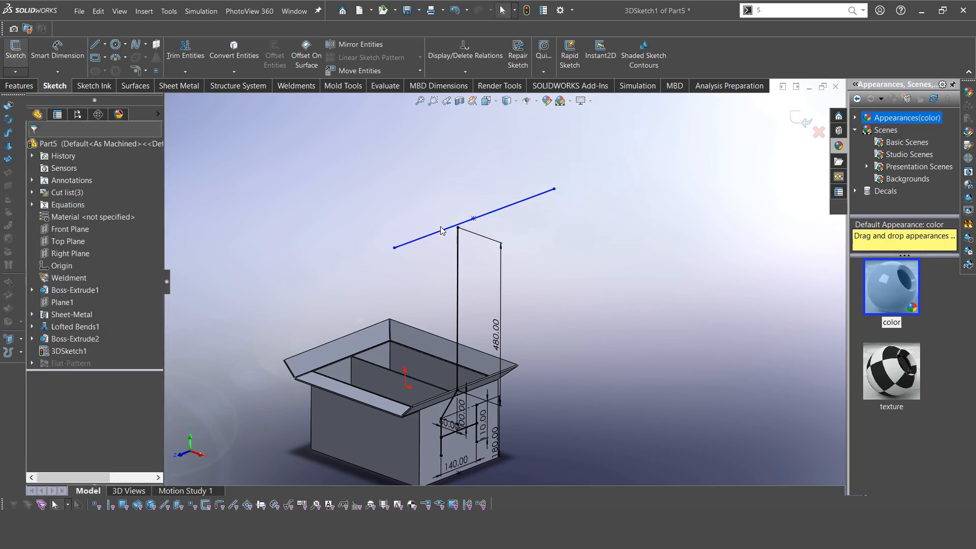
click(473, 217)
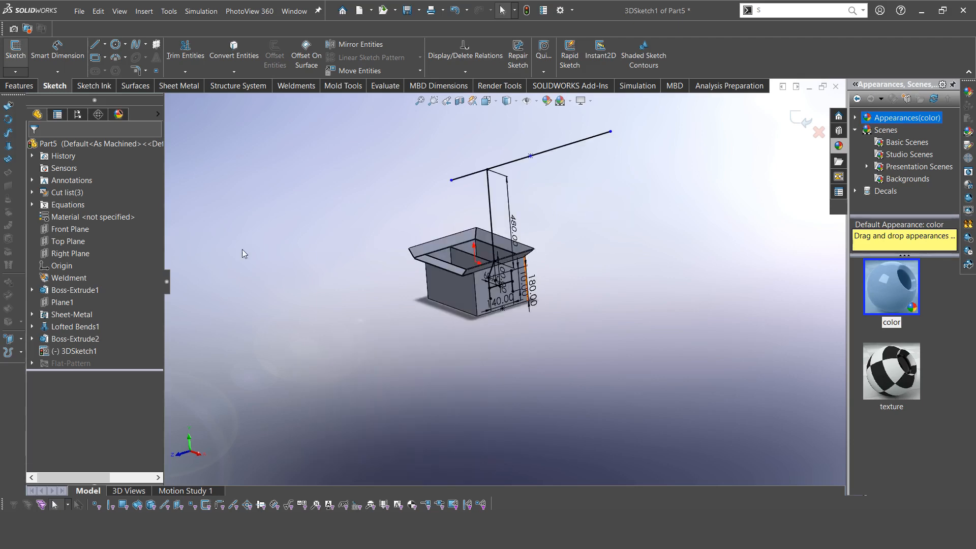
Finish the 3D path with a 220 mm top and start an ISO 30 × 30 × 2.6 square tube structural member
click(68, 241)
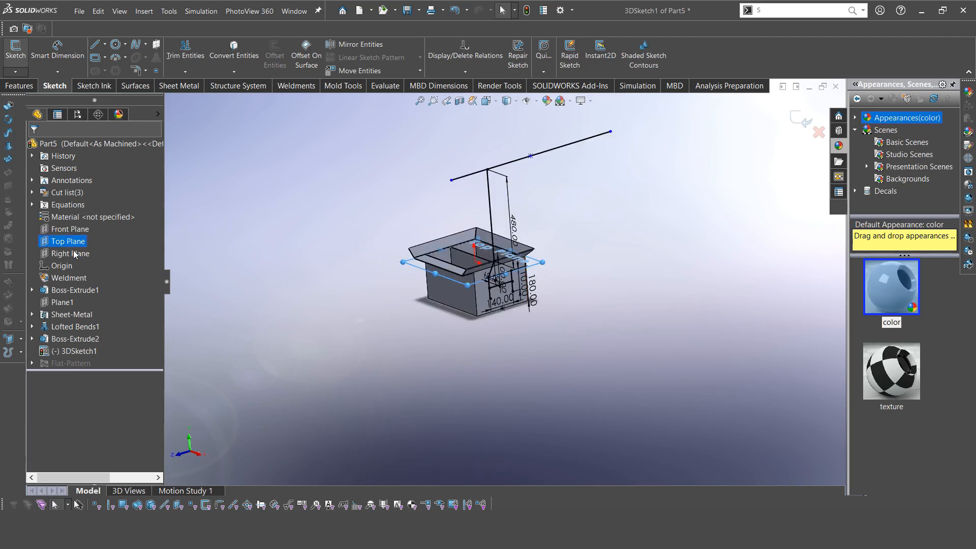
click(71, 229)
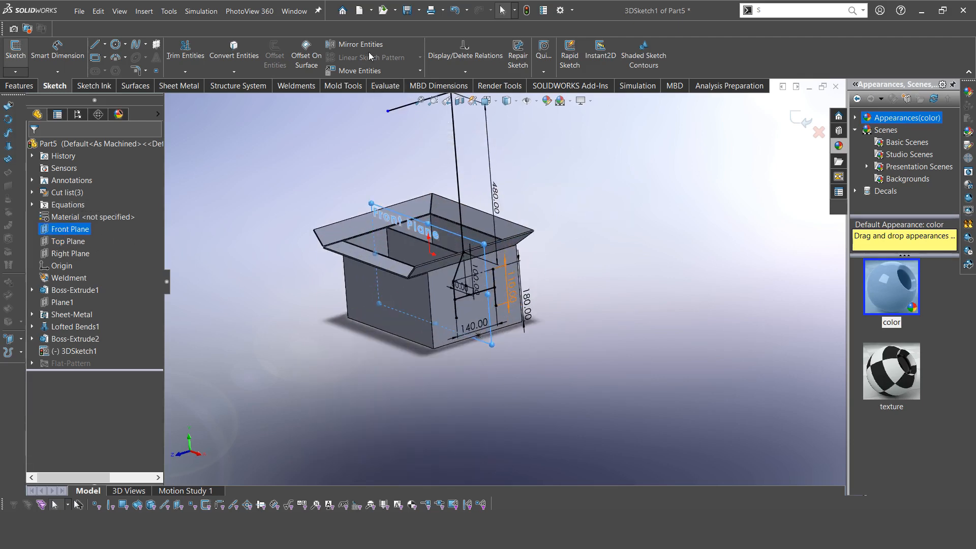
click(358, 44)
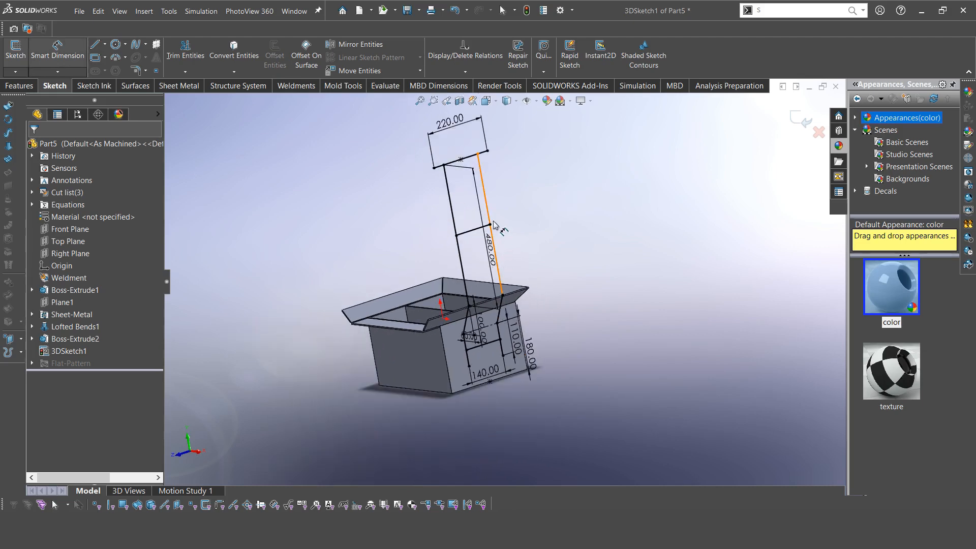
click(454, 235)
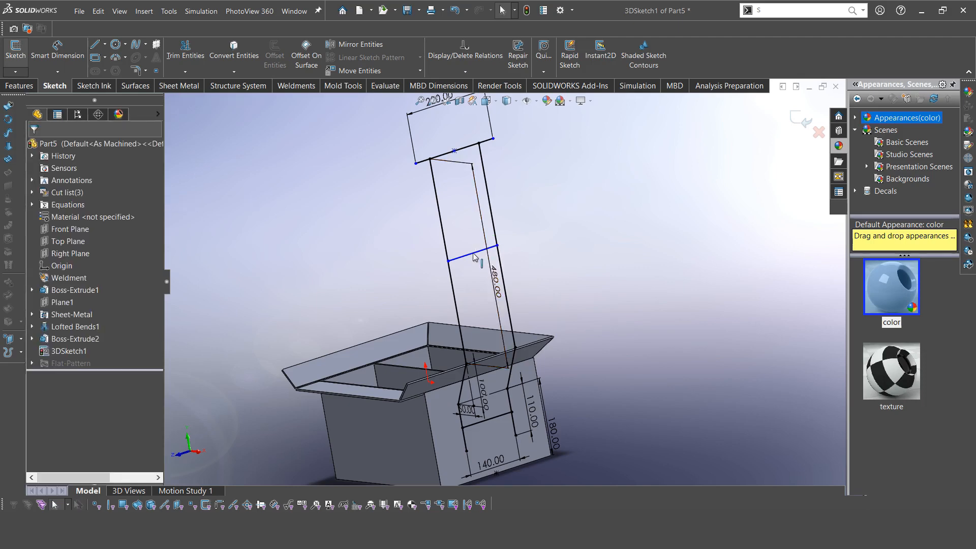
click(473, 257)
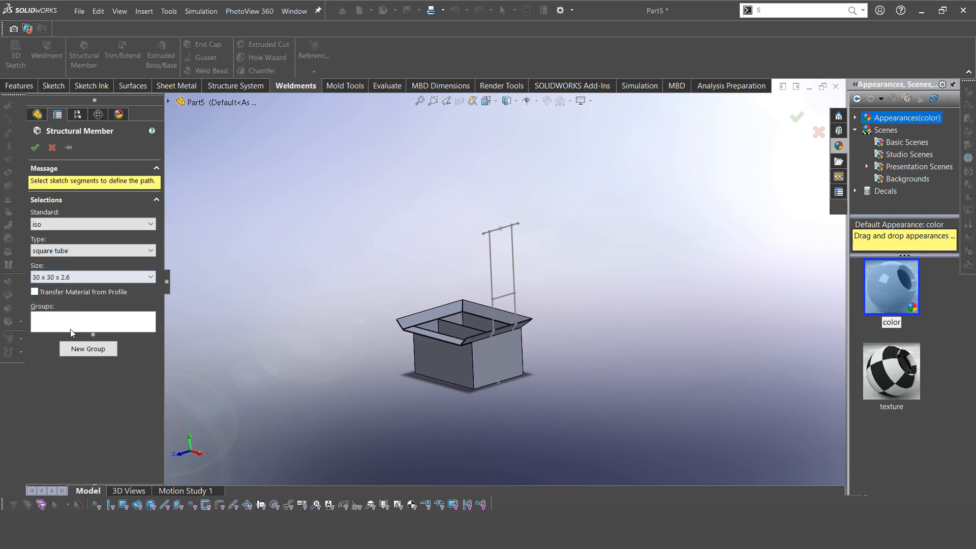
Create the 30×30×2.6 square tube member: Group1 on the leg lines, Group2 on the crossbar line
click(88, 348)
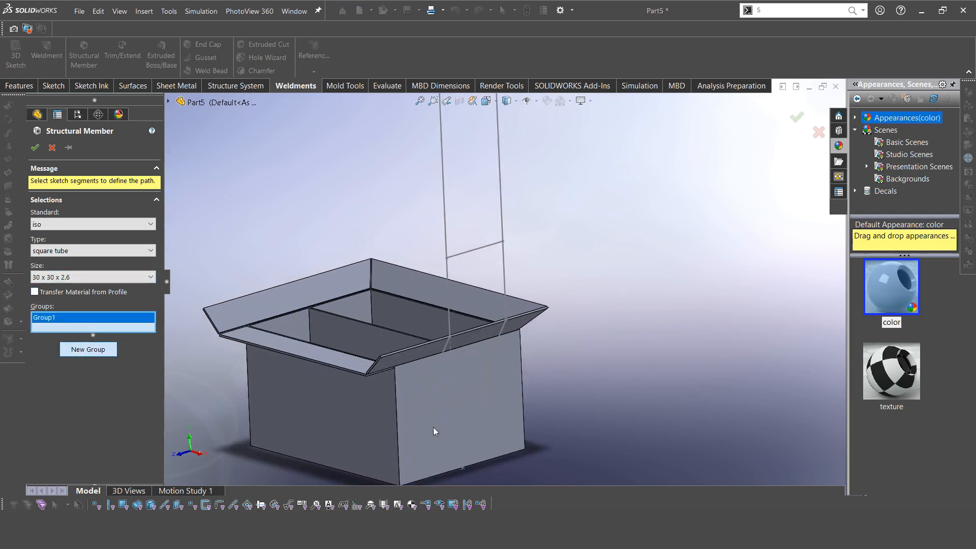
click(445, 346)
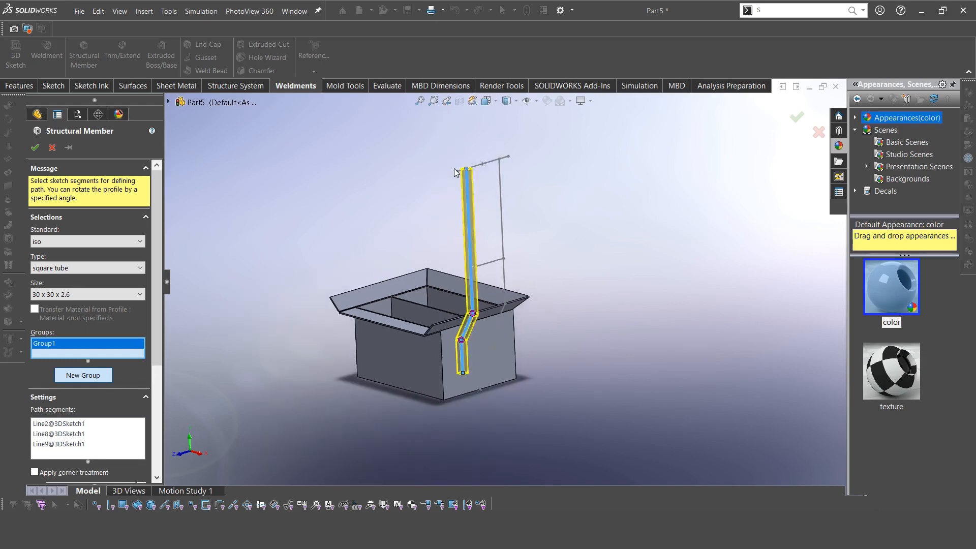
click(82, 375)
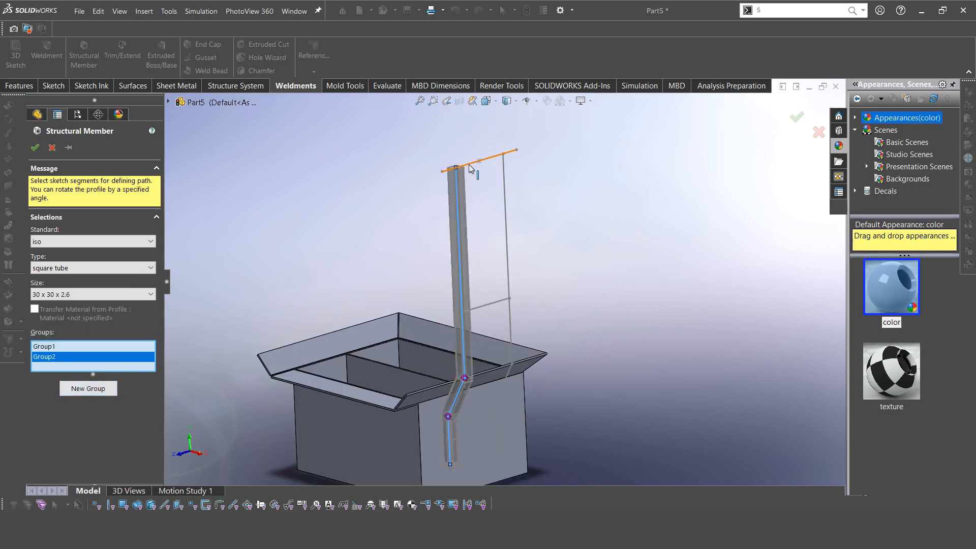
click(486, 299)
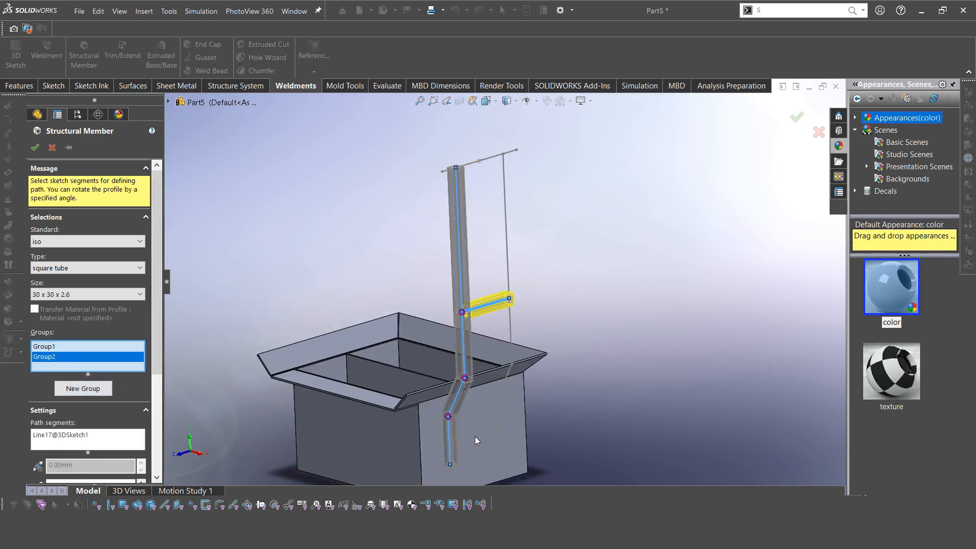
click(450, 428)
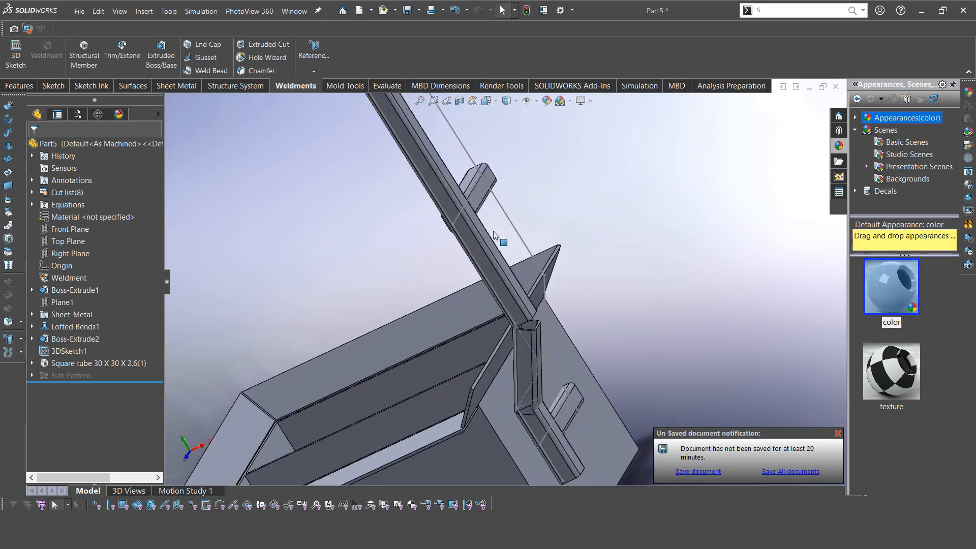
Edit the square tube feature to add the lower crossbar, then begin trimming the tube joints
click(98, 363)
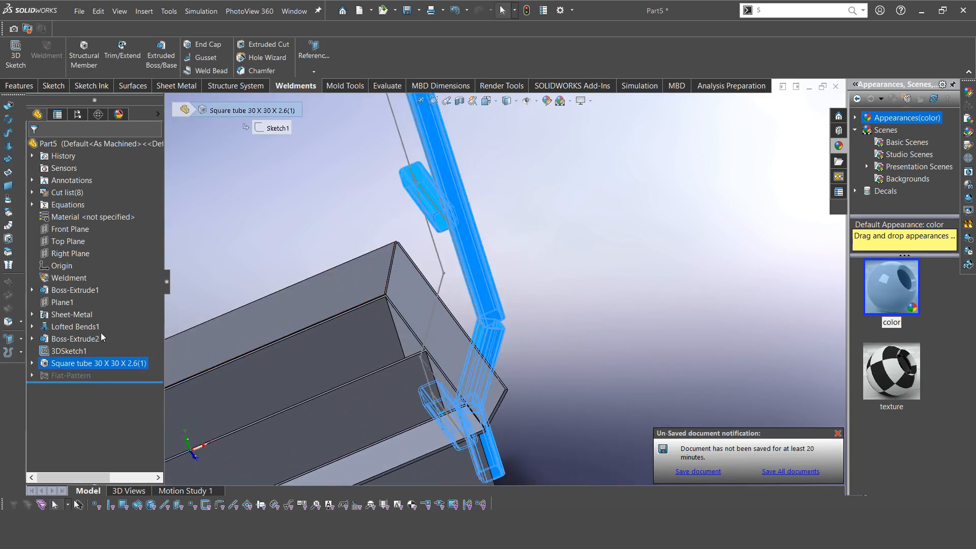
double_click(98, 363)
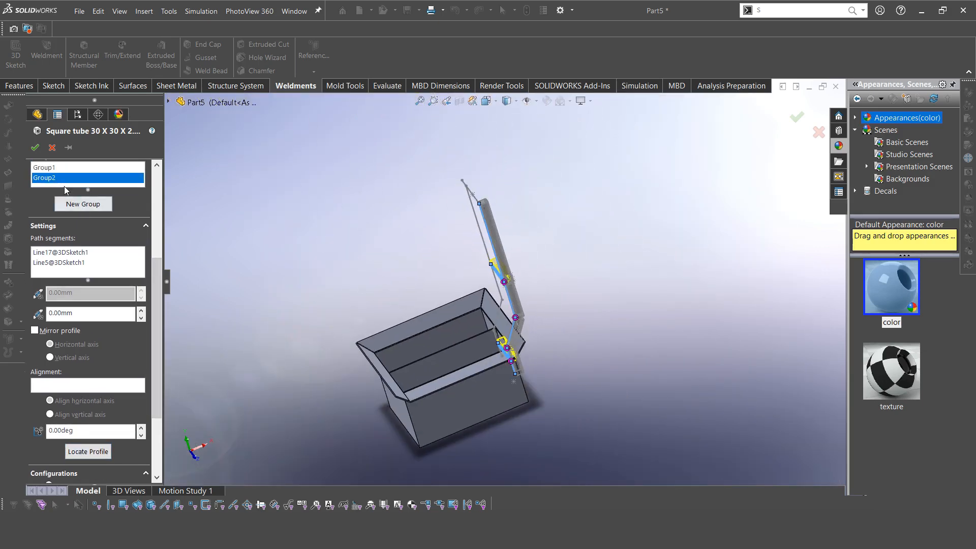
click(35, 147)
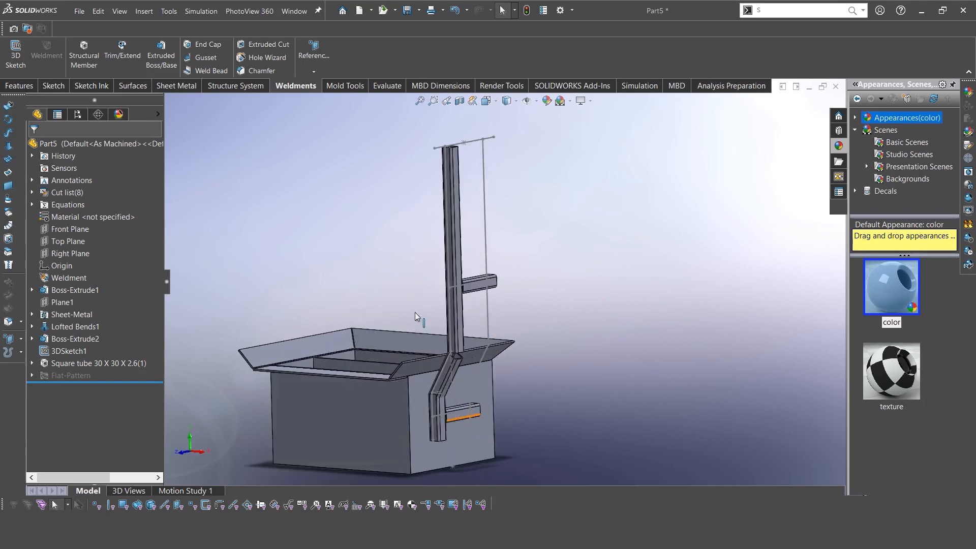
click(122, 55)
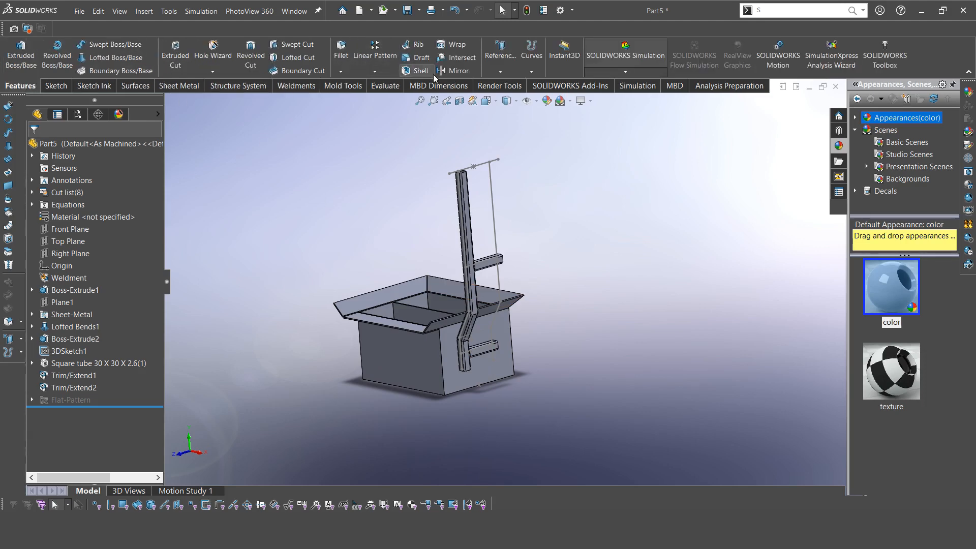
Mirror the bent leg tube body across the Front Plane to form the second upright
click(68, 229)
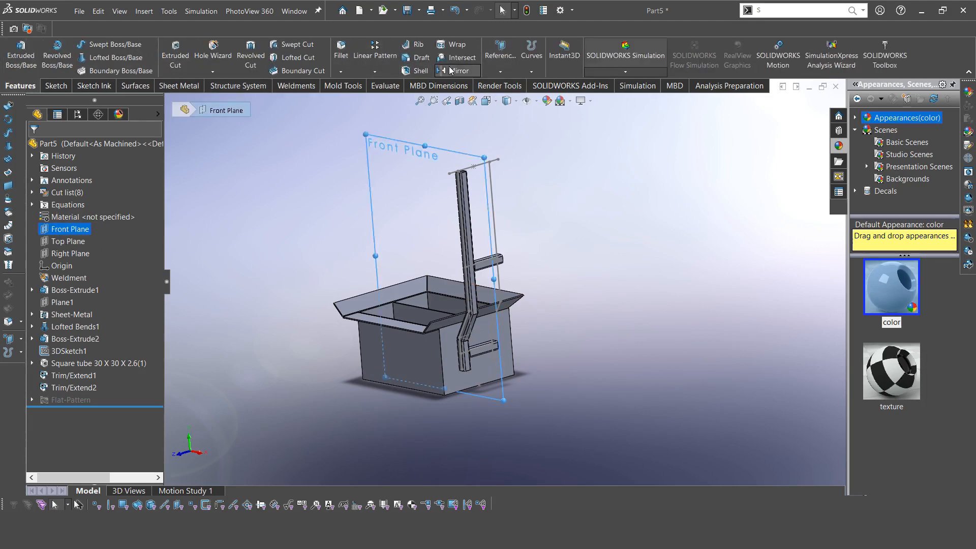
click(443, 70)
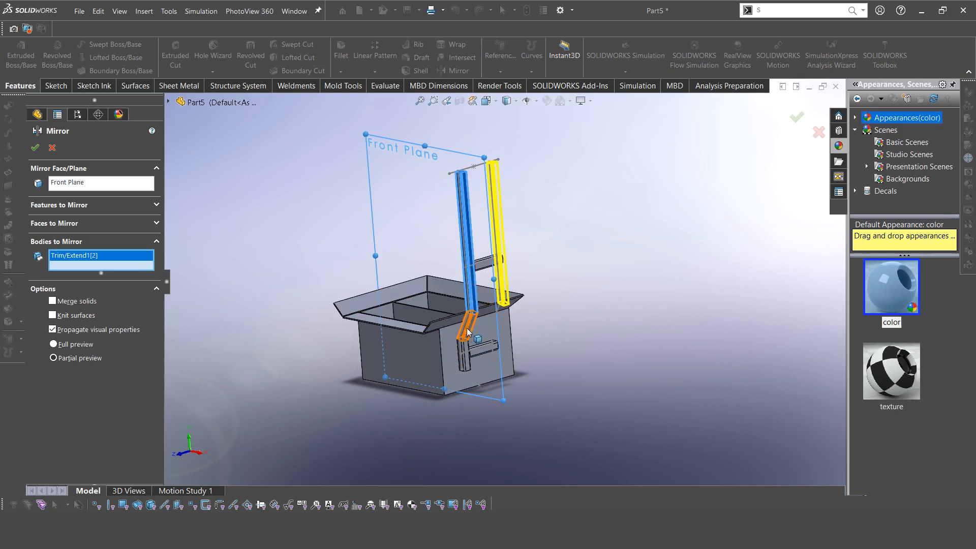
click(35, 147)
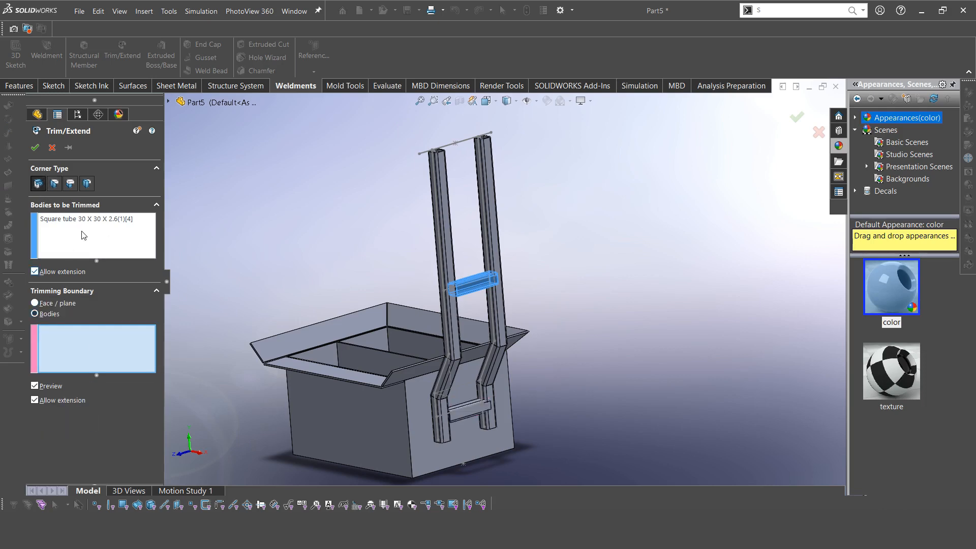
Trim both crossbar tubes to the leg face with Trim/Extend
click(464, 414)
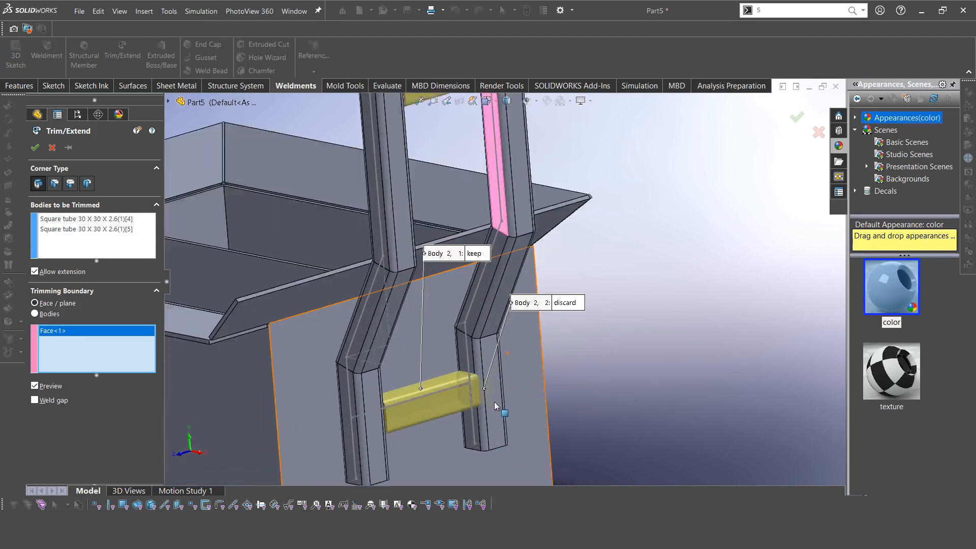
click(36, 147)
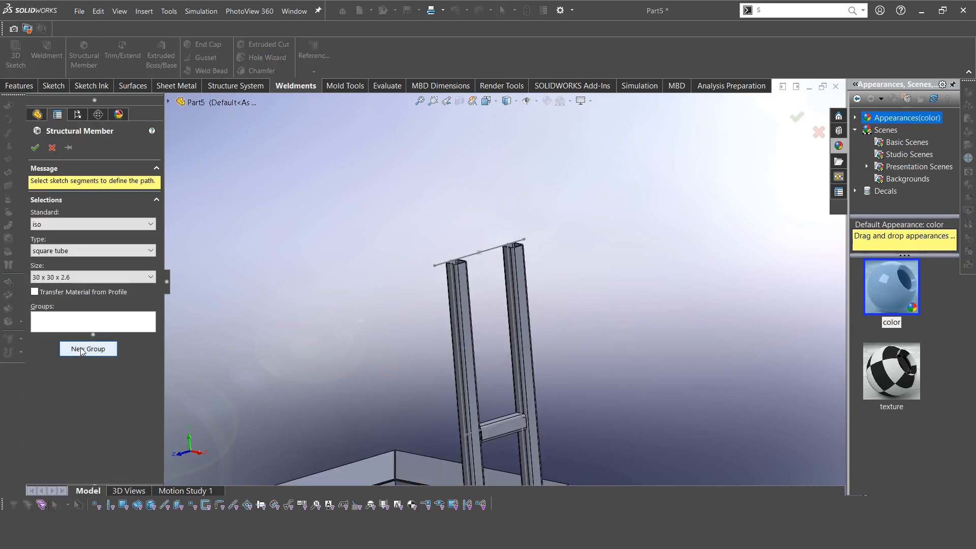
Add a 33.7×4.0 ISO round pipe member along the top line as the handle grip
click(87, 348)
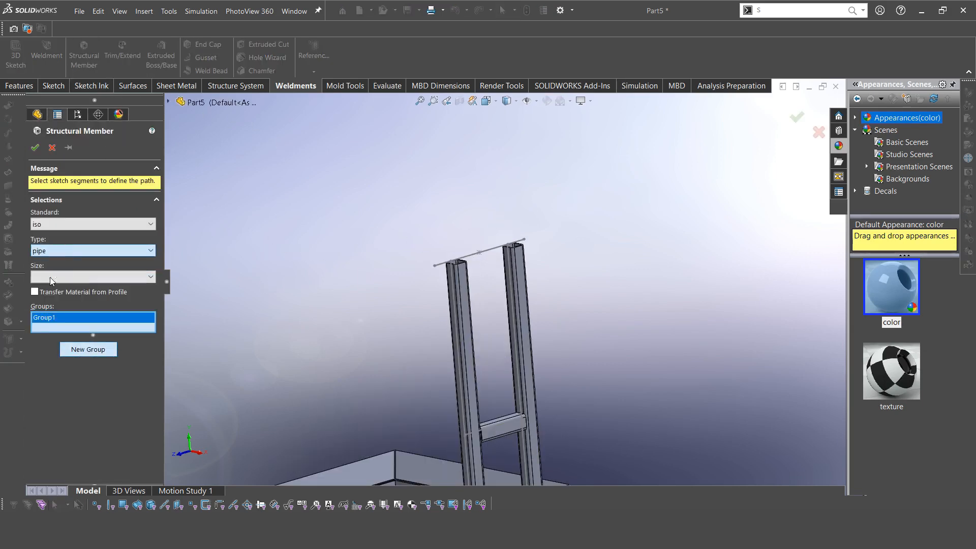
click(479, 248)
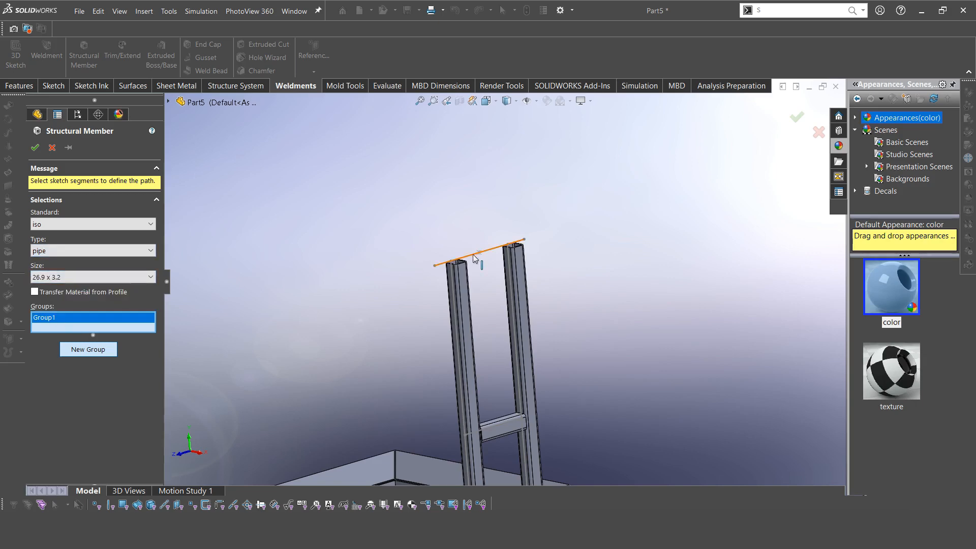
click(479, 249)
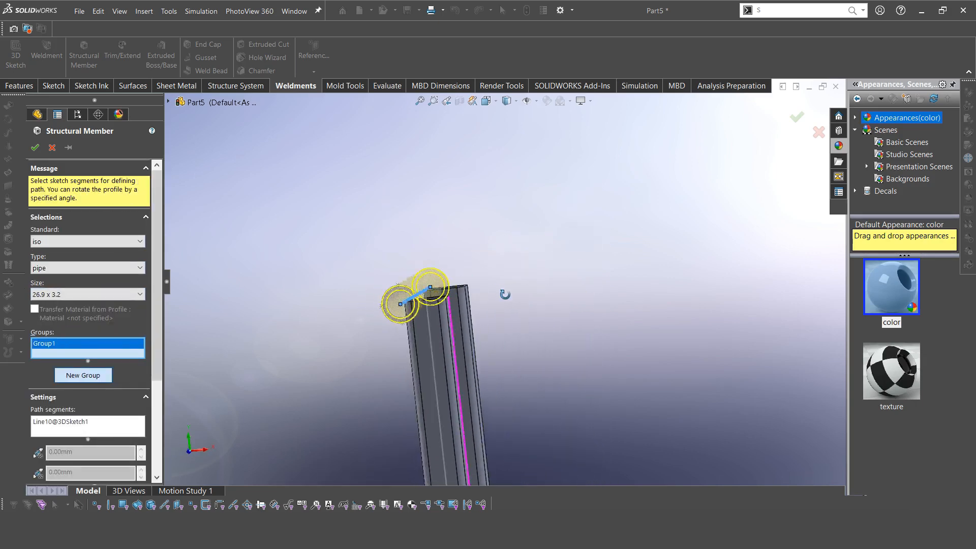
click(85, 294)
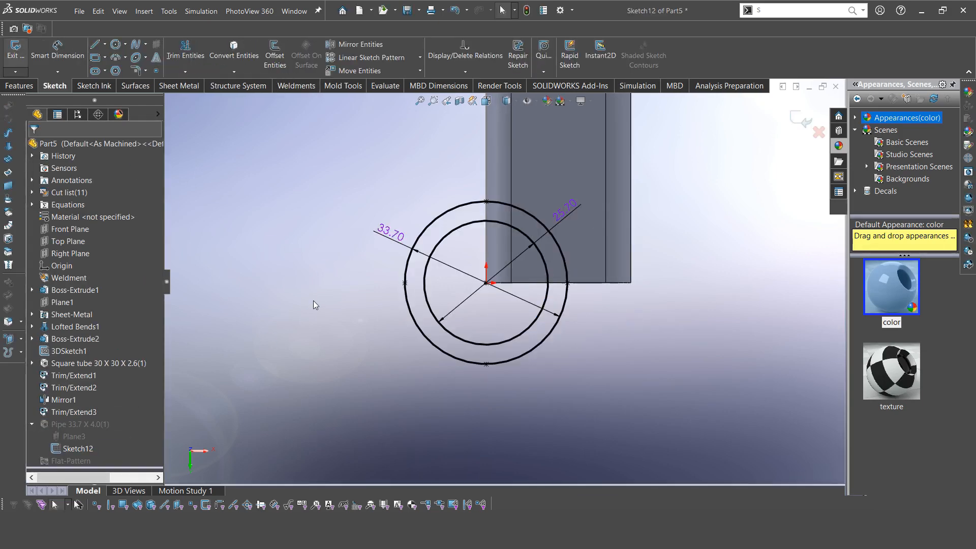
Adjust the pipe profile sketch and trim both leg tubes against the grip pipe body
click(95, 44)
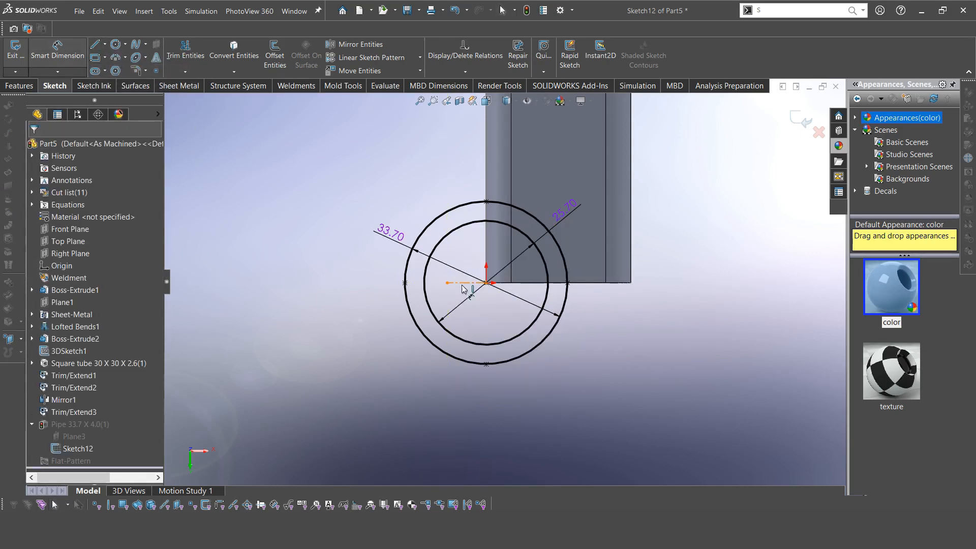
click(444, 284)
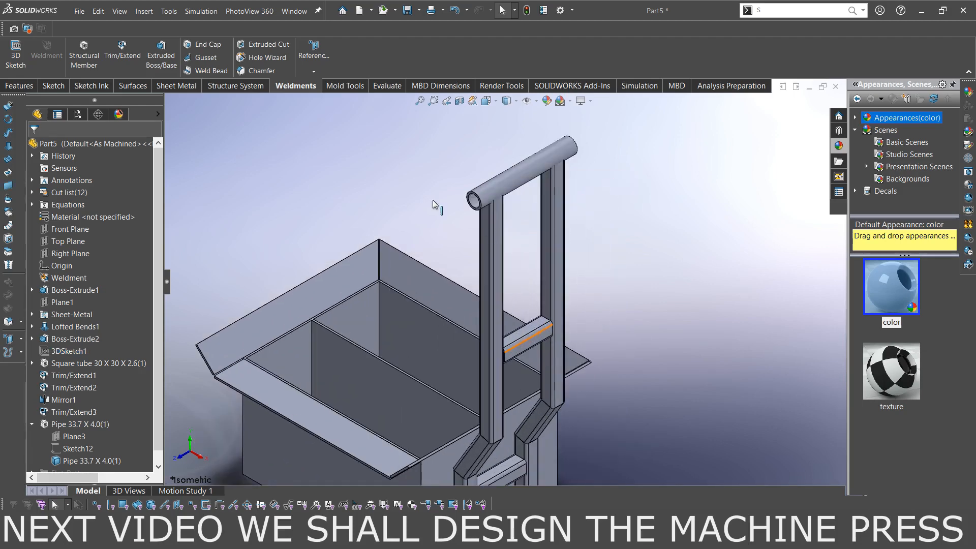
click(122, 55)
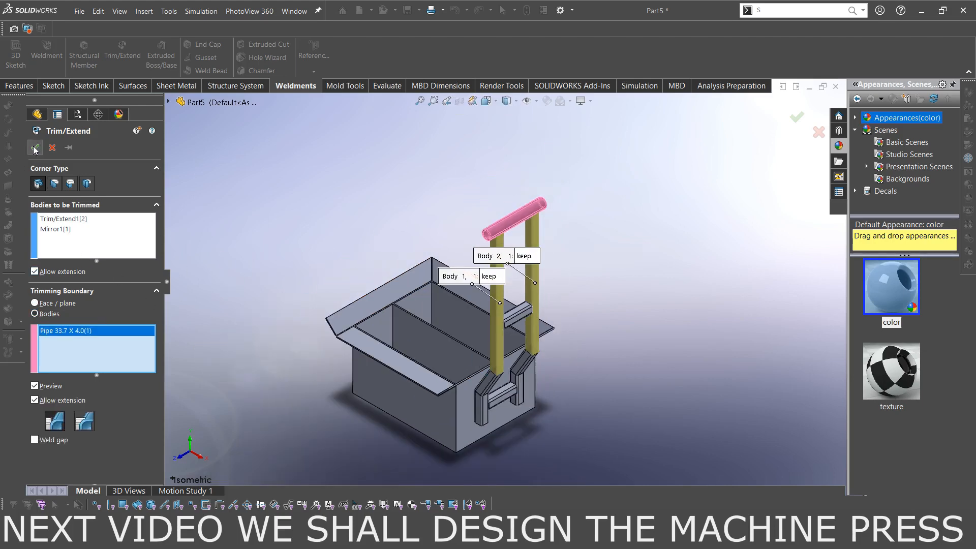
click(36, 149)
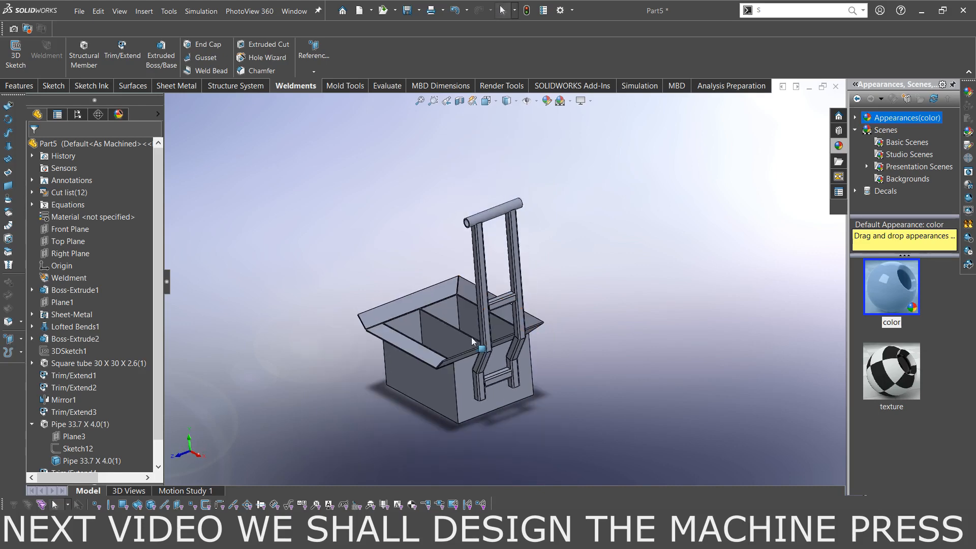
click(69, 229)
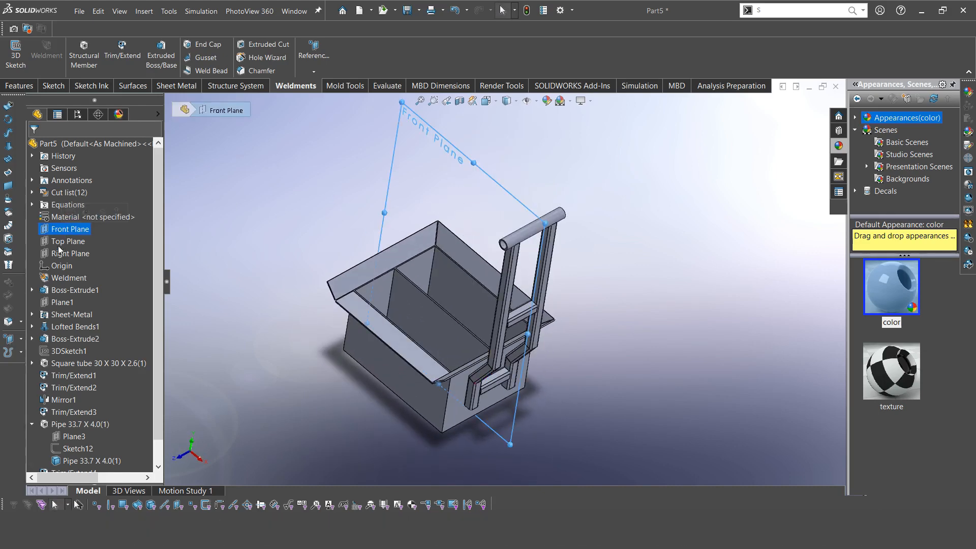
Mirror all handle frame bodies across the Right Plane, then bring up the part's Appearances
click(71, 253)
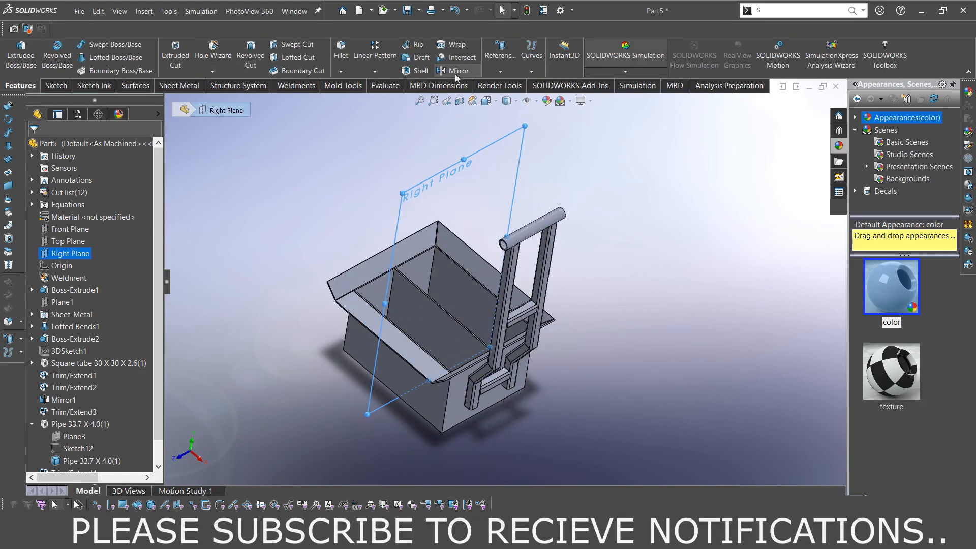
click(457, 70)
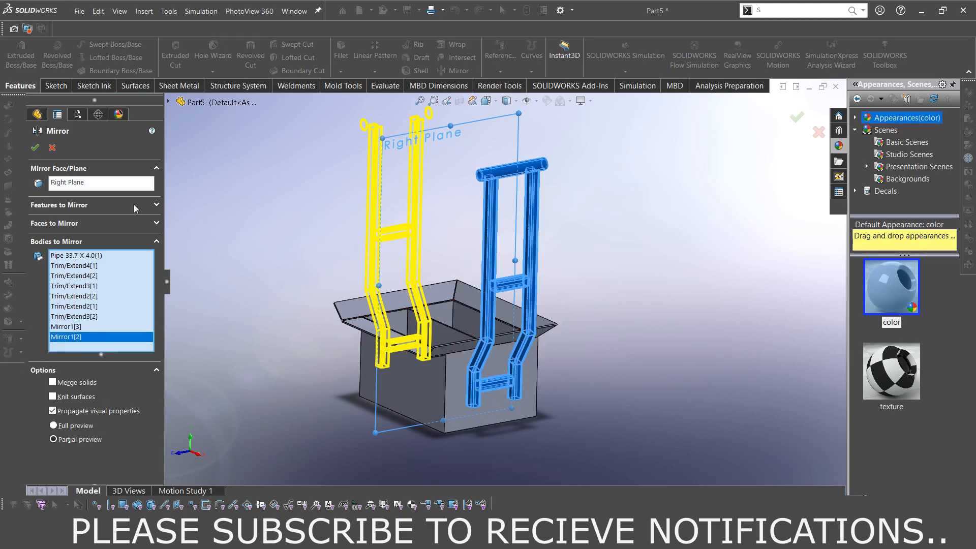
click(35, 148)
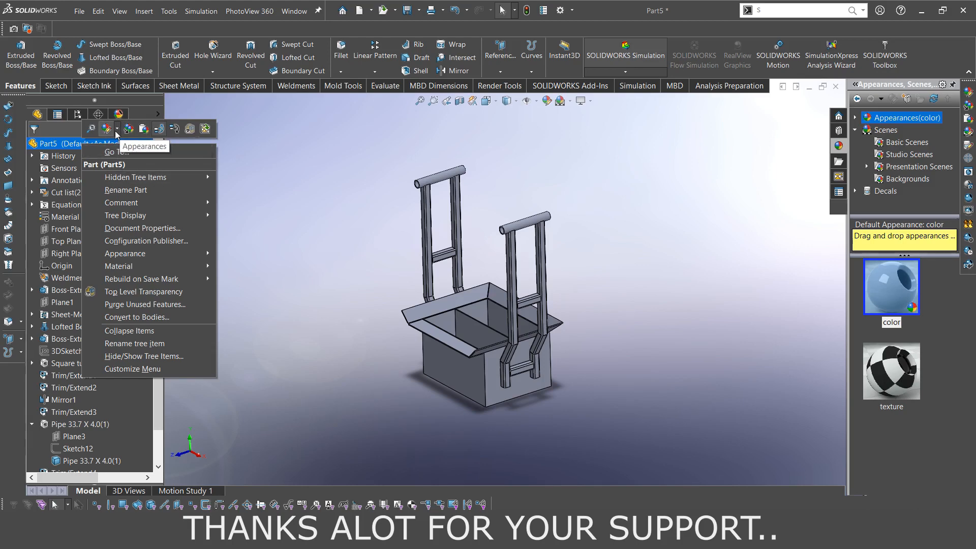
click(124, 253)
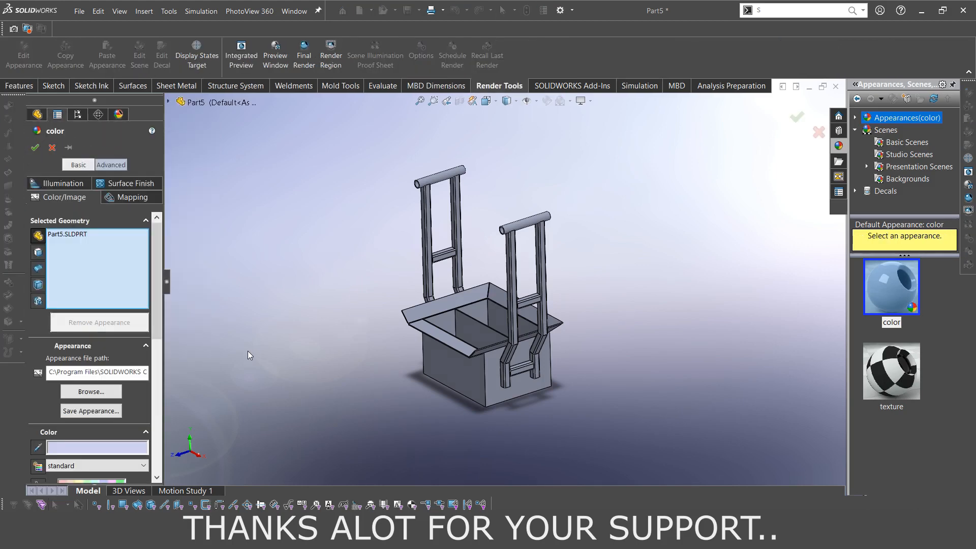